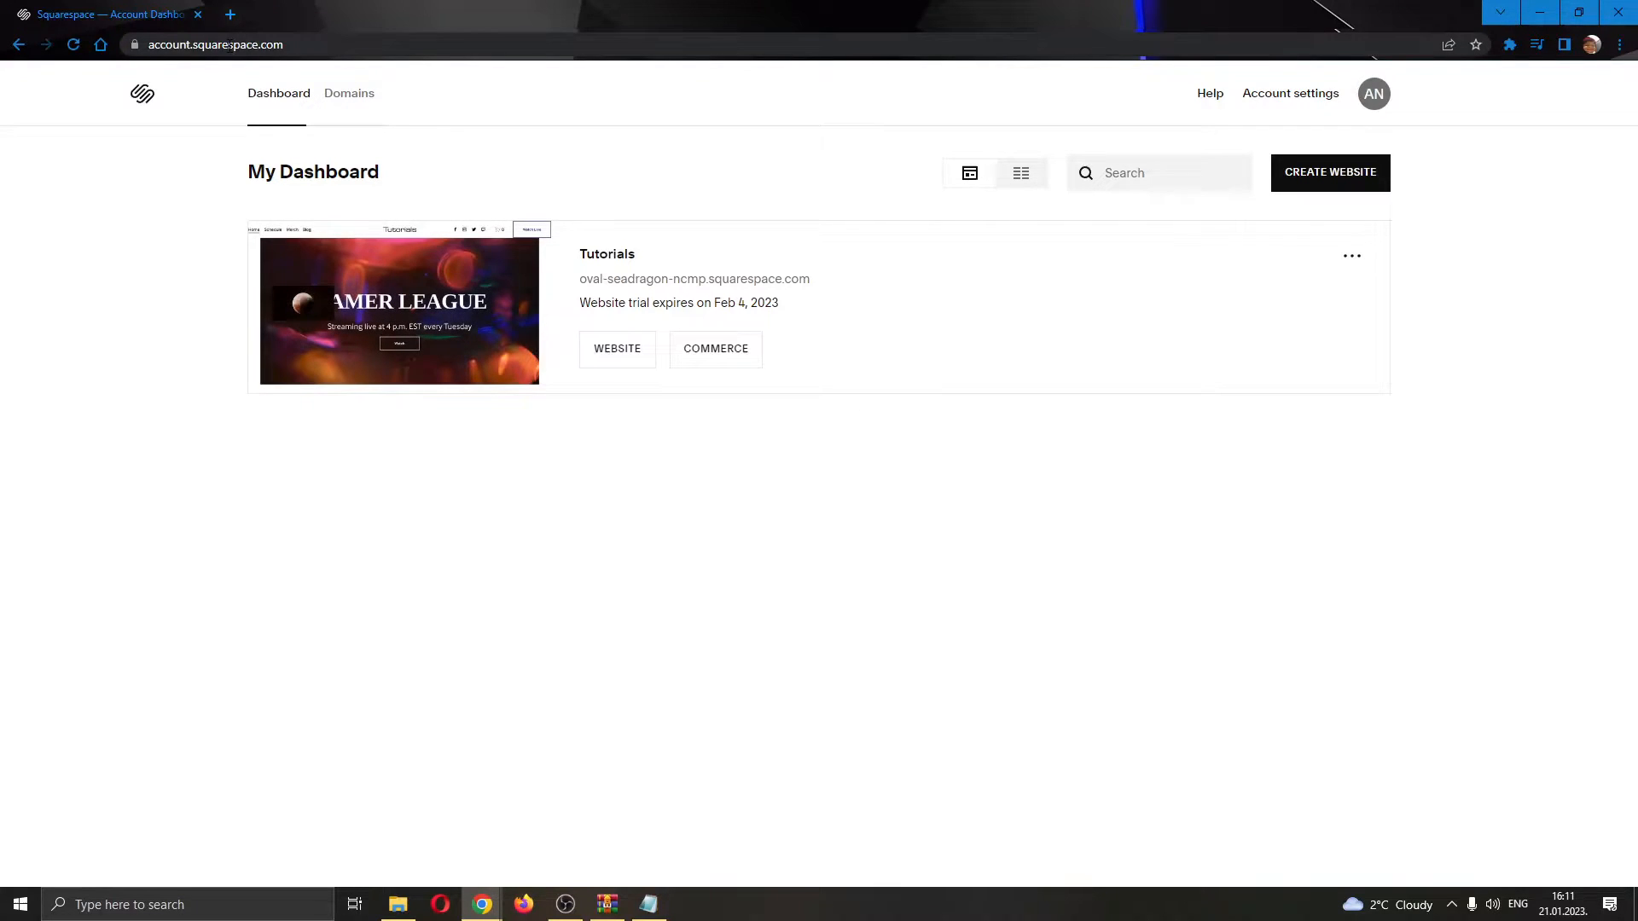
{"action": "mouse_move", "coordinate": [1240, 271]}
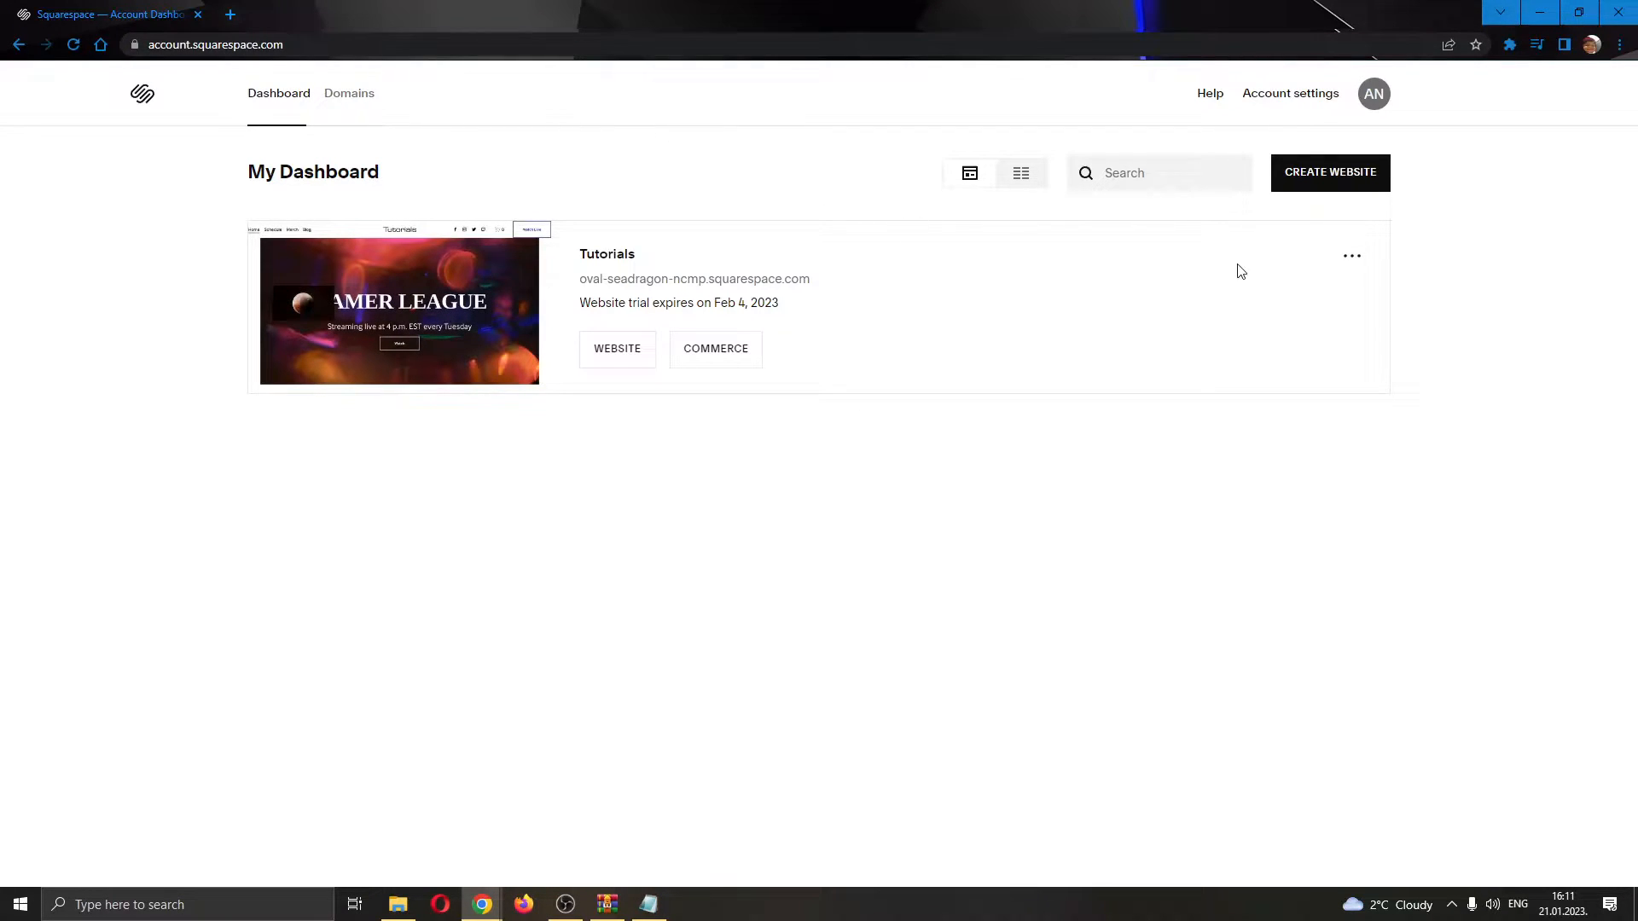
{"action": "mouse_move", "coordinate": [1119, 252]}
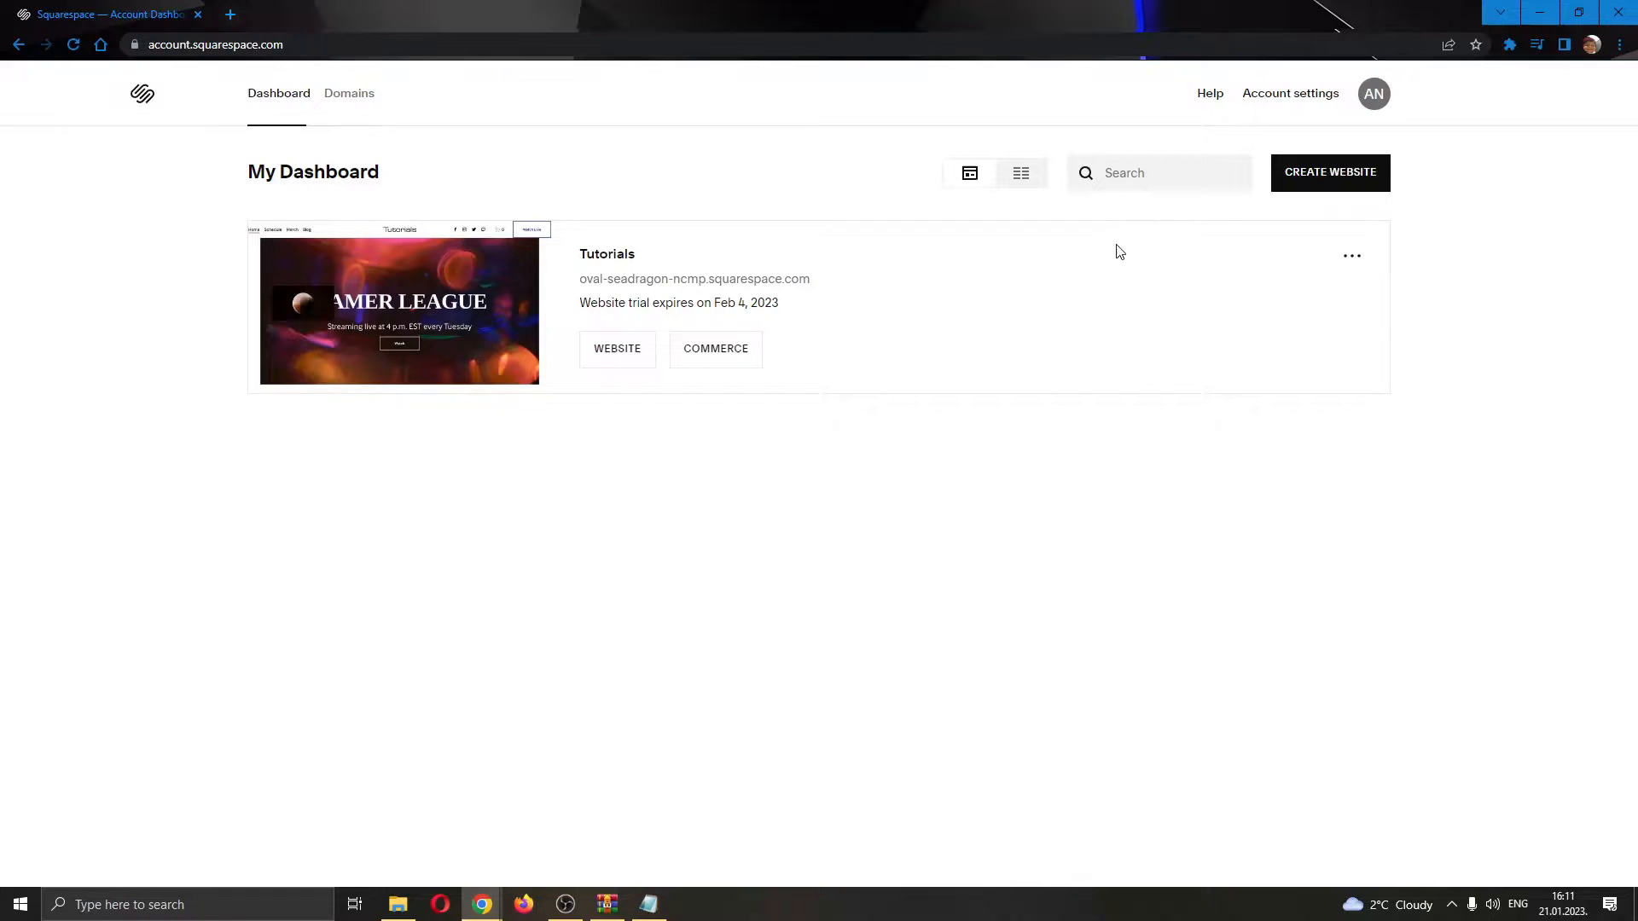
{"action": "mouse_move", "coordinate": [453, 137]}
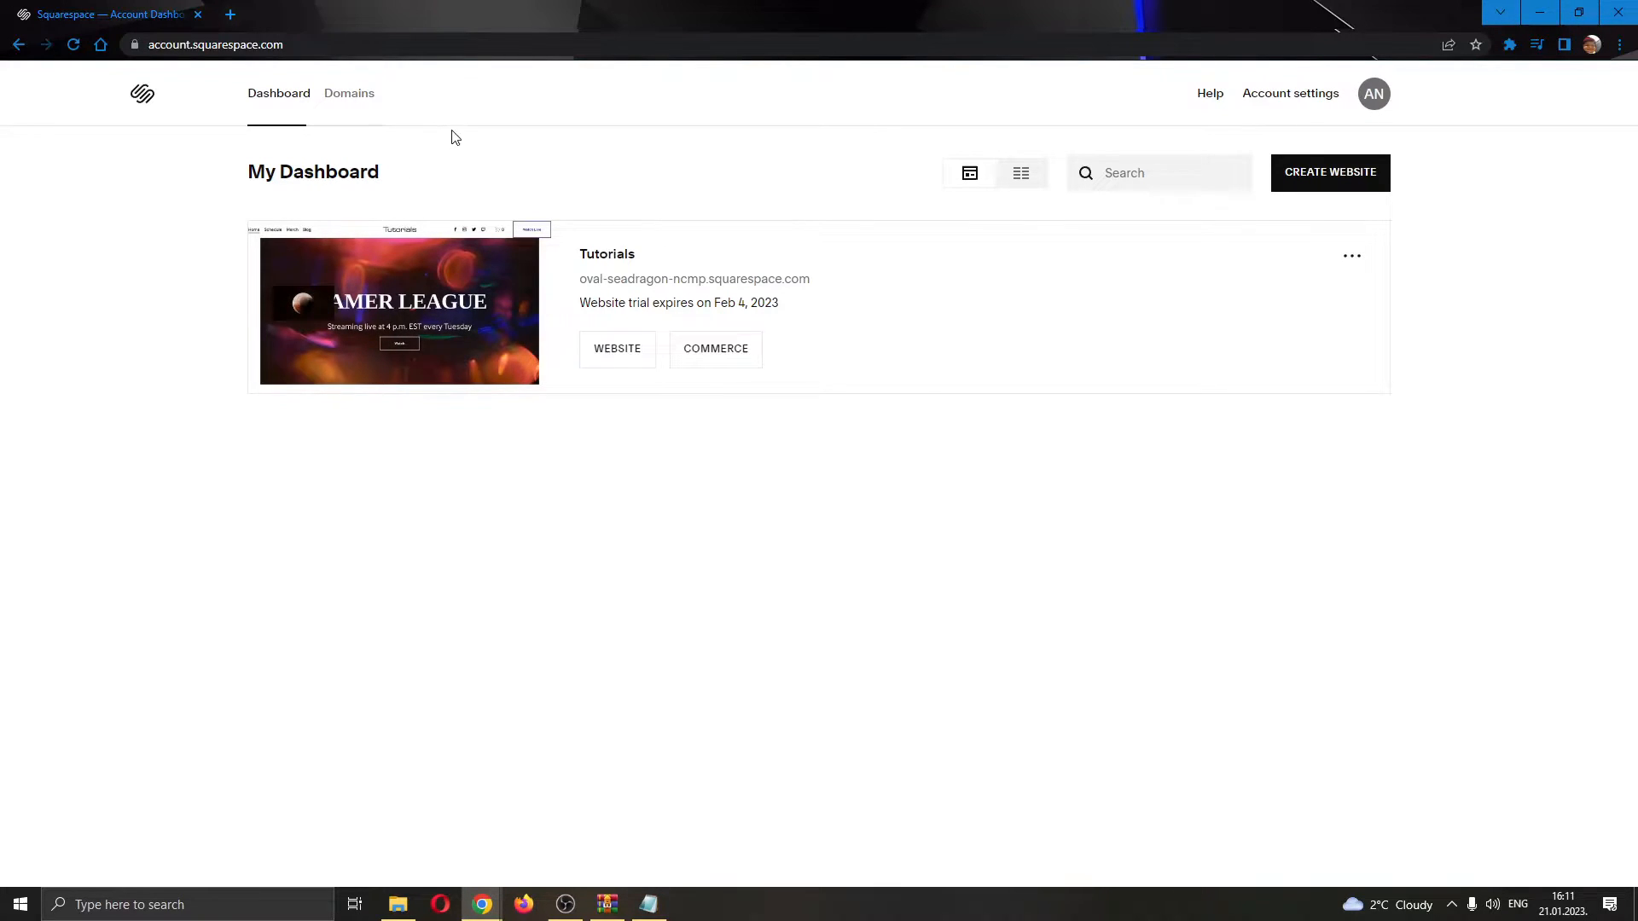
{"action": "mouse_move", "coordinate": [807, 150]}
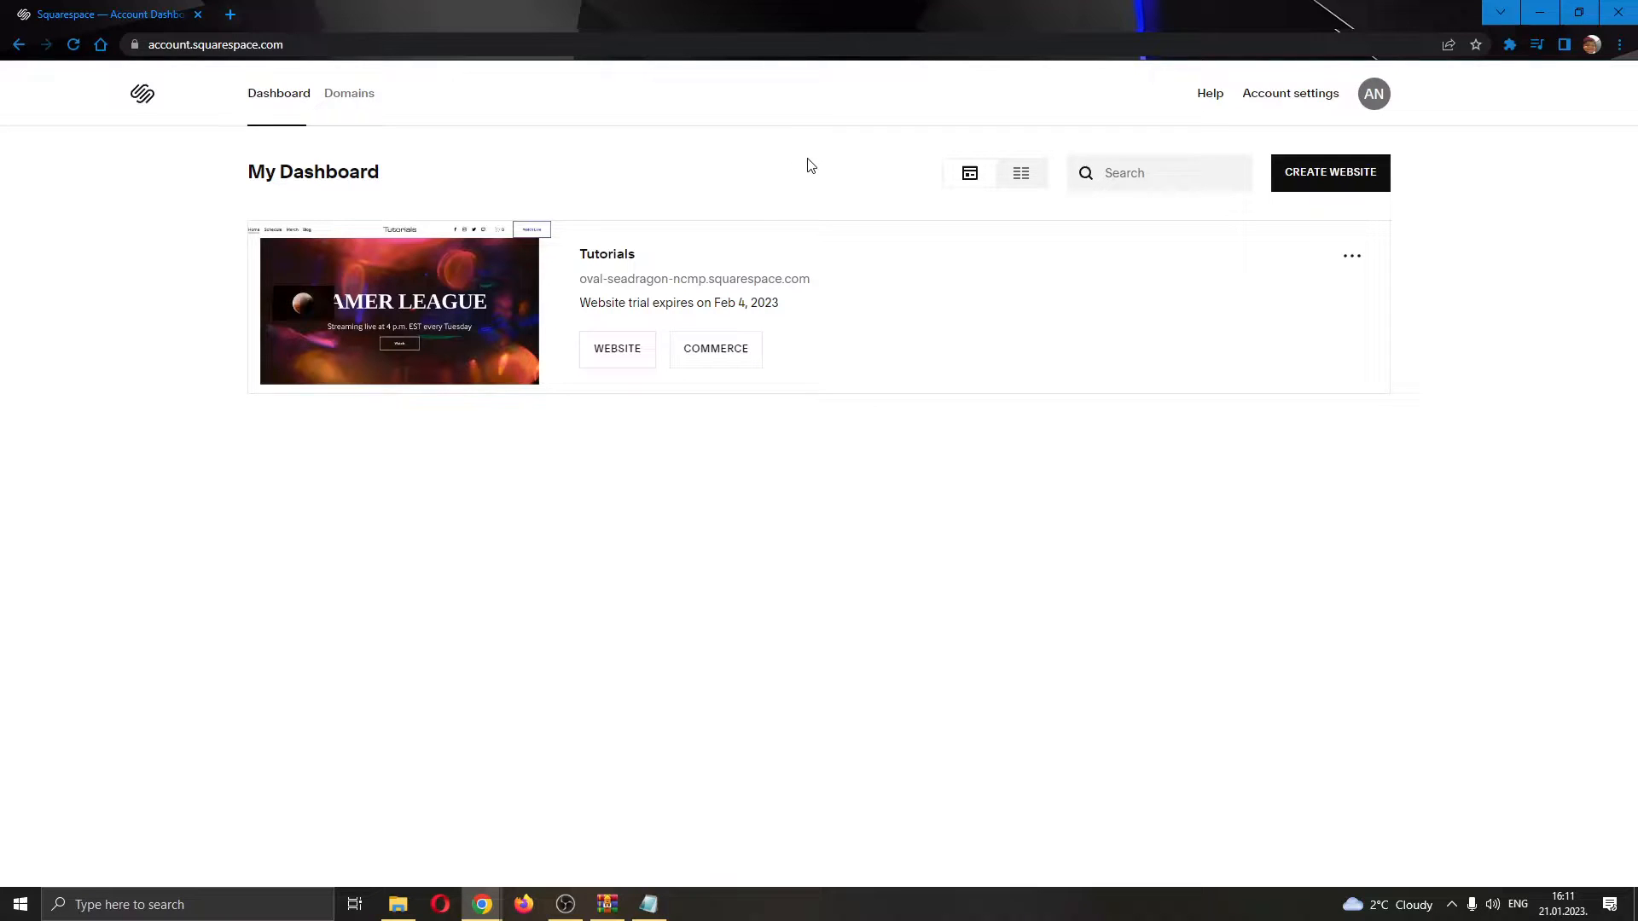
{"action": "mouse_move", "coordinate": [643, 256]}
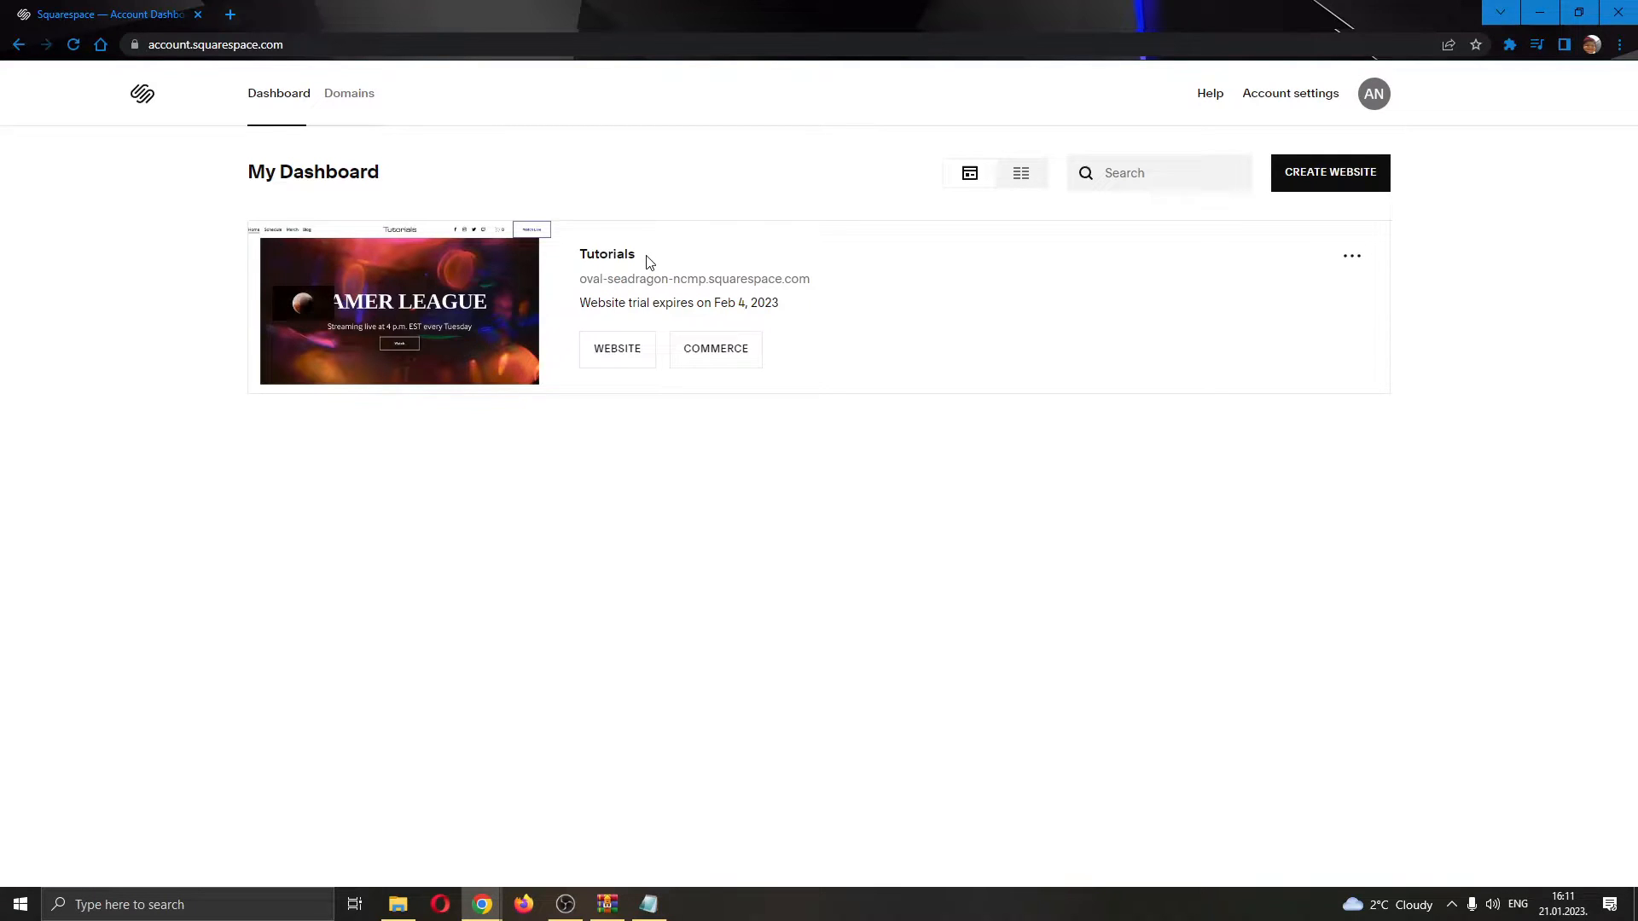
{"action": "mouse_move", "coordinate": [608, 255]}
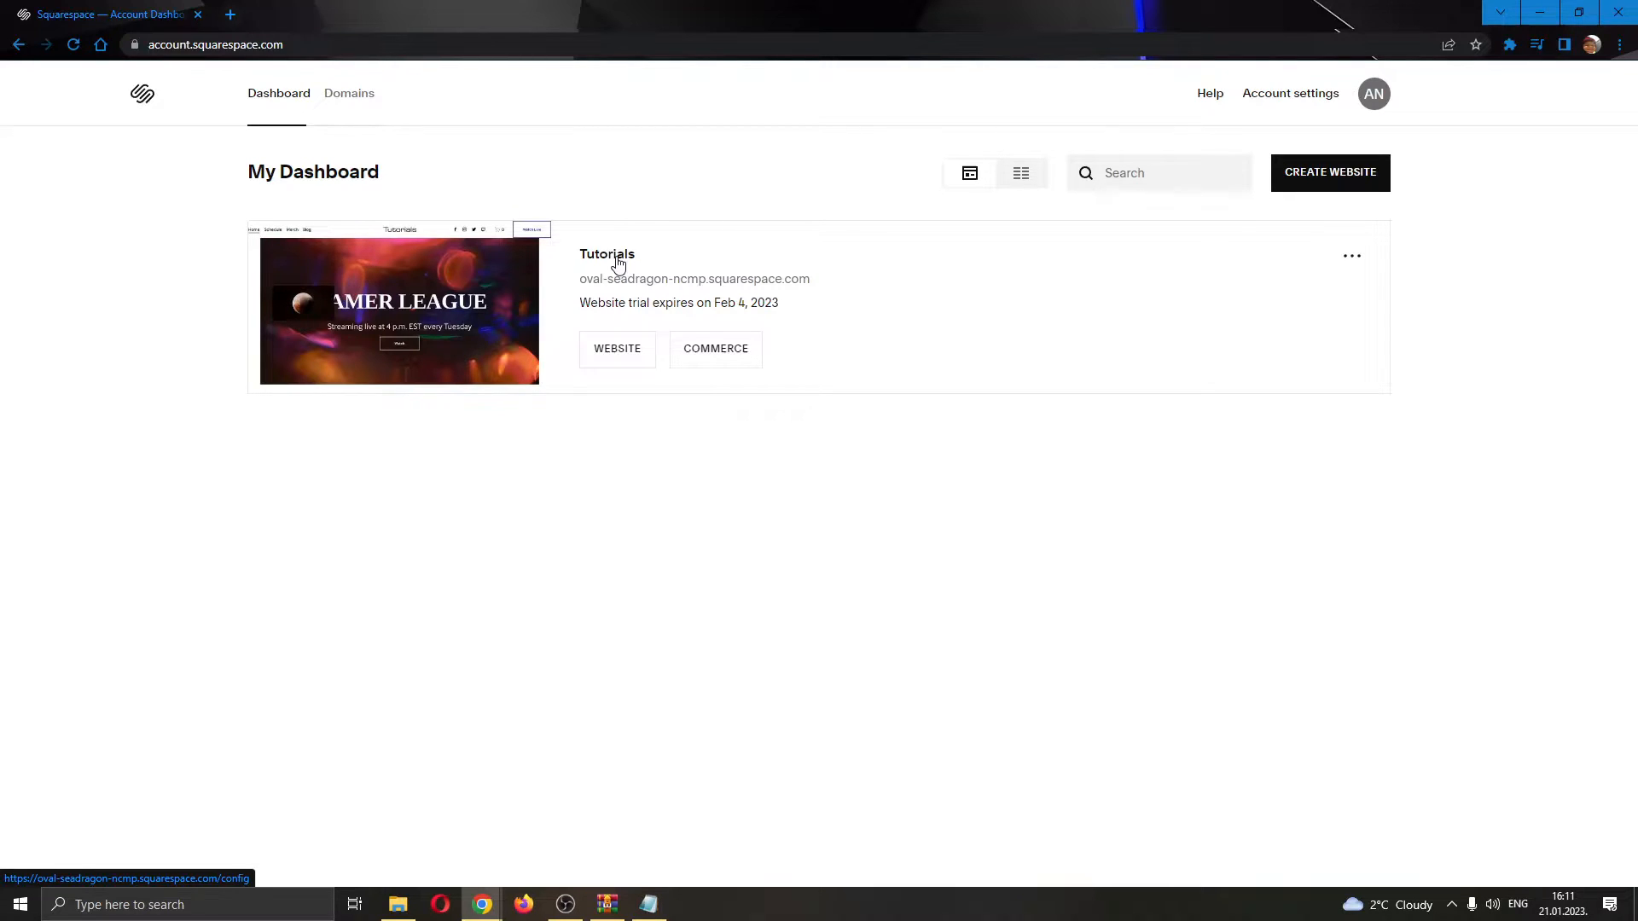
{"action": "mouse_move", "coordinate": [640, 283]}
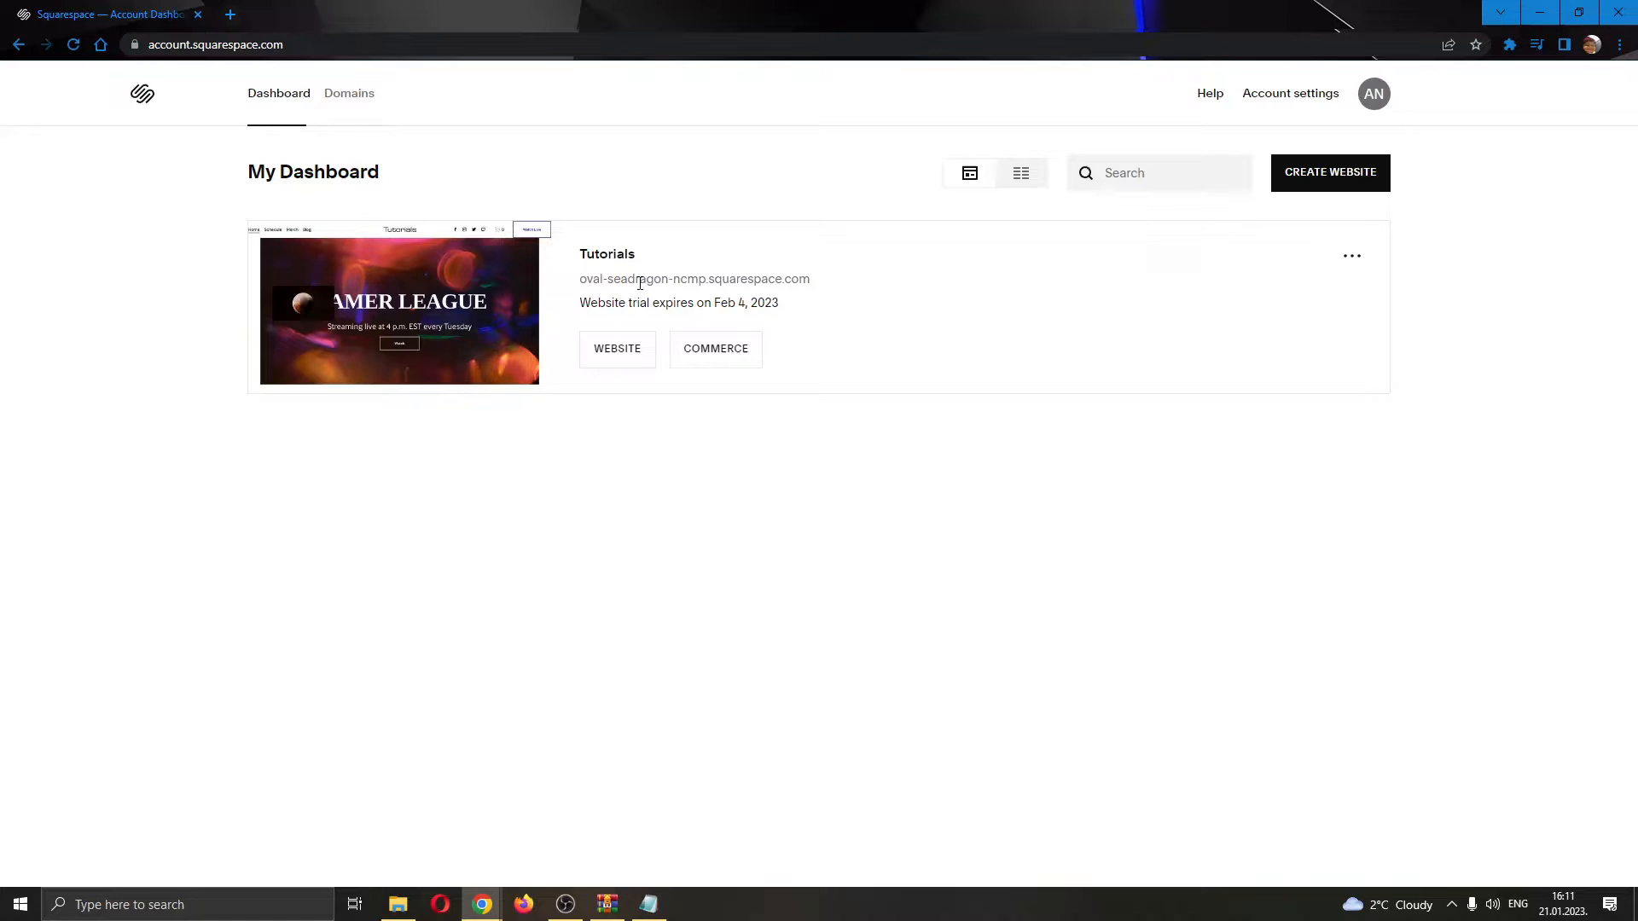
{"action": "mouse_move", "coordinate": [592, 275]}
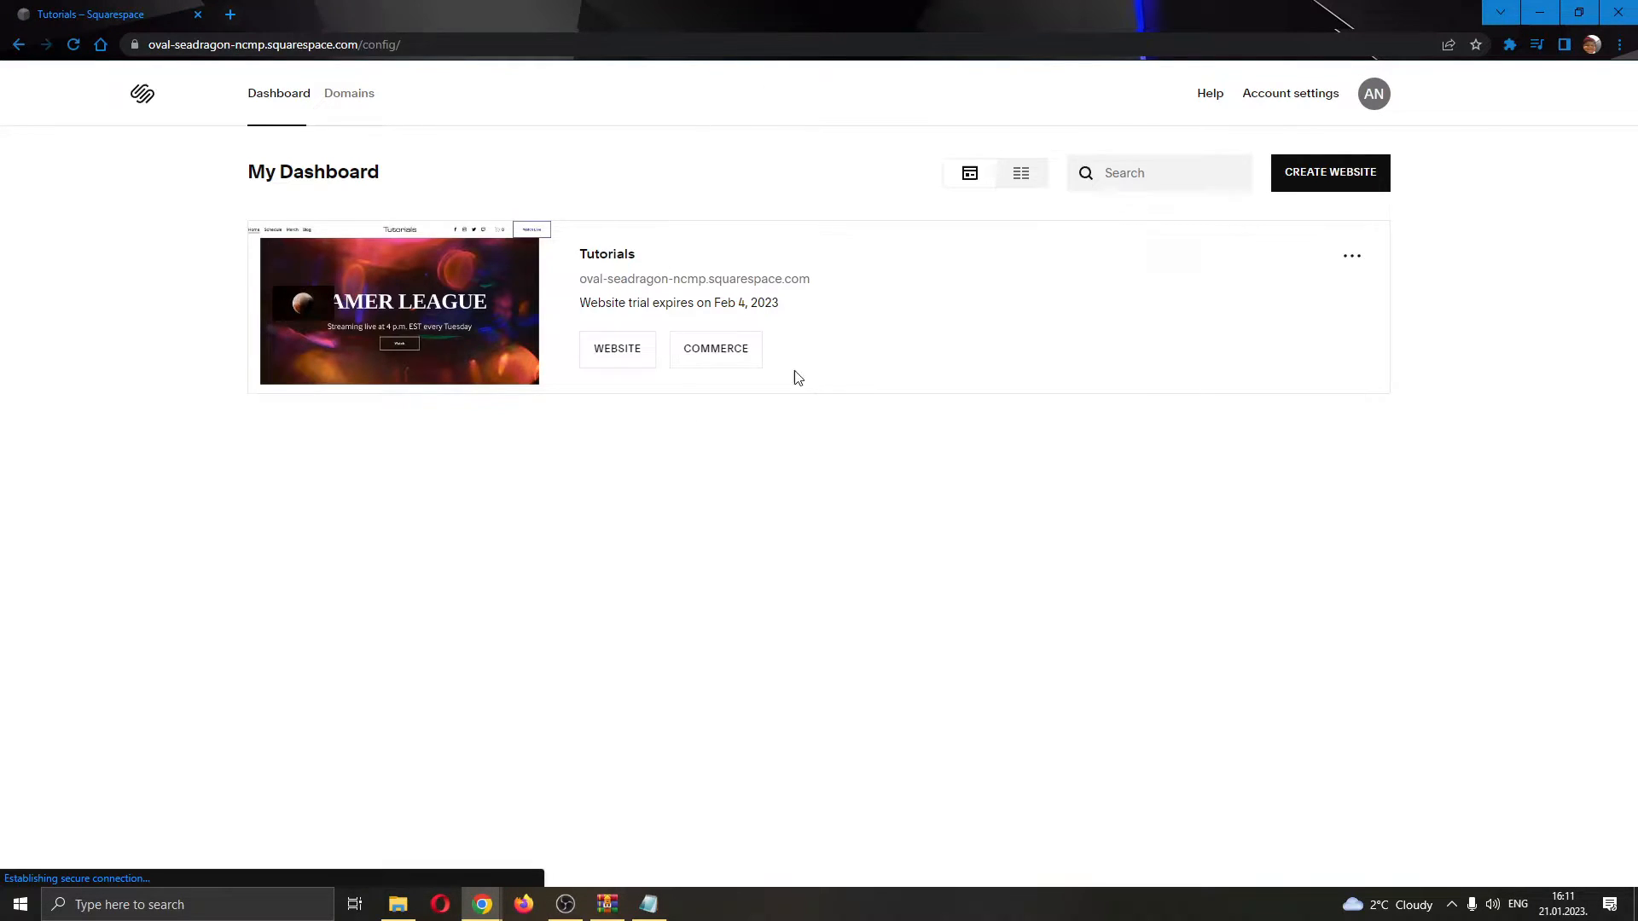
Enter editing mode on the Tutorials site's Home page.
{"action": "left_click", "coordinate": [616, 348]}
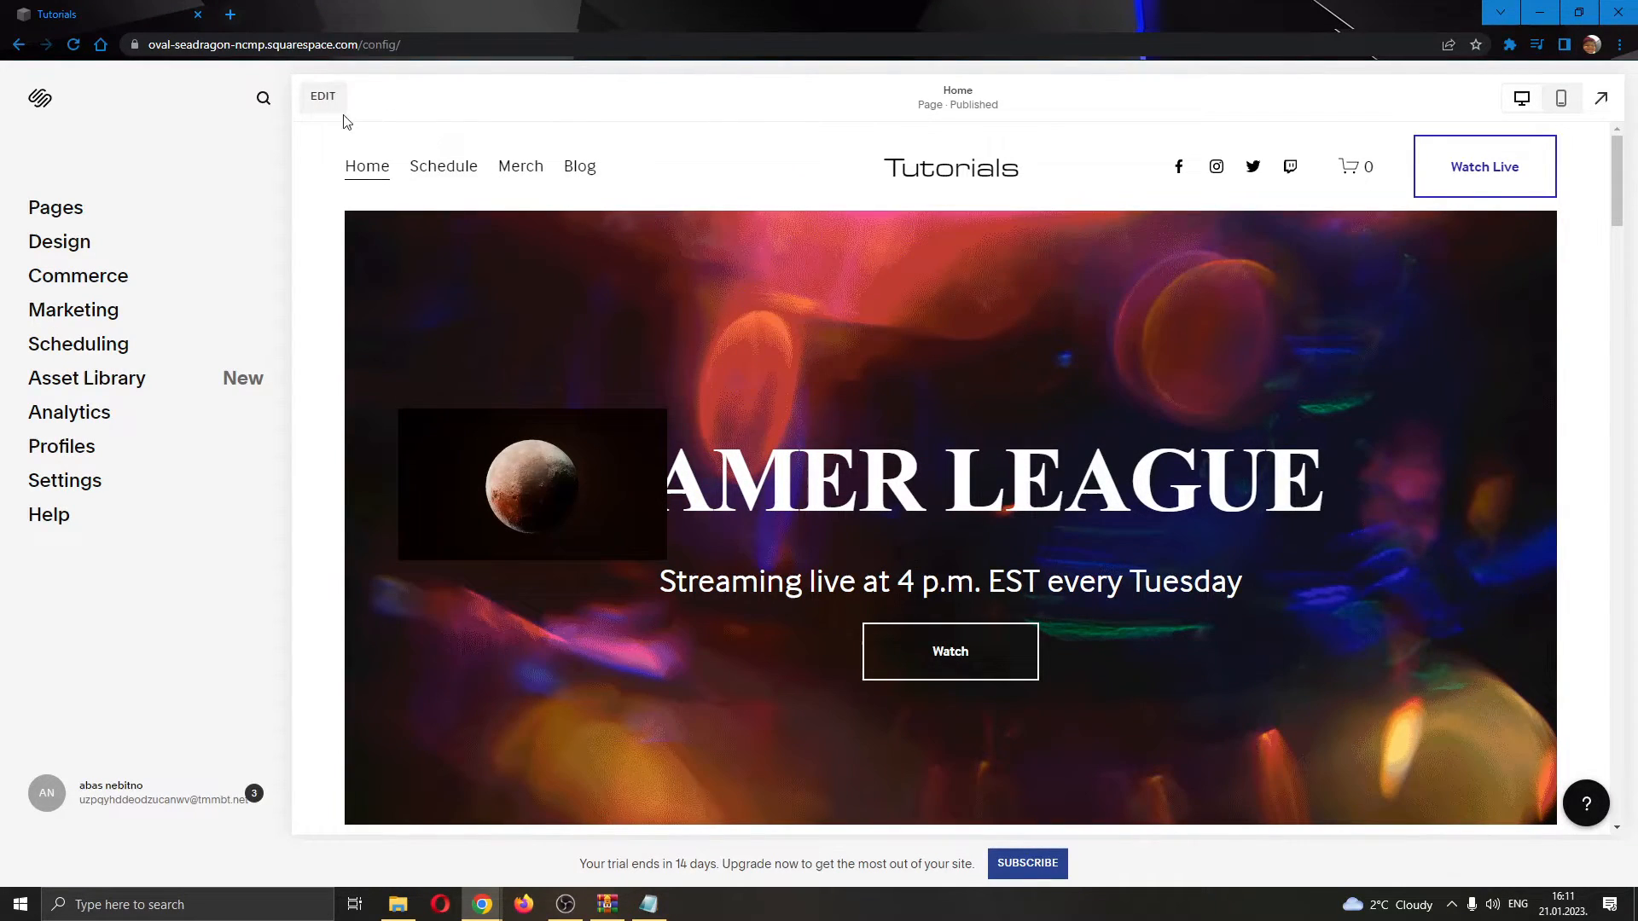
{"action": "mouse_move", "coordinate": [328, 113]}
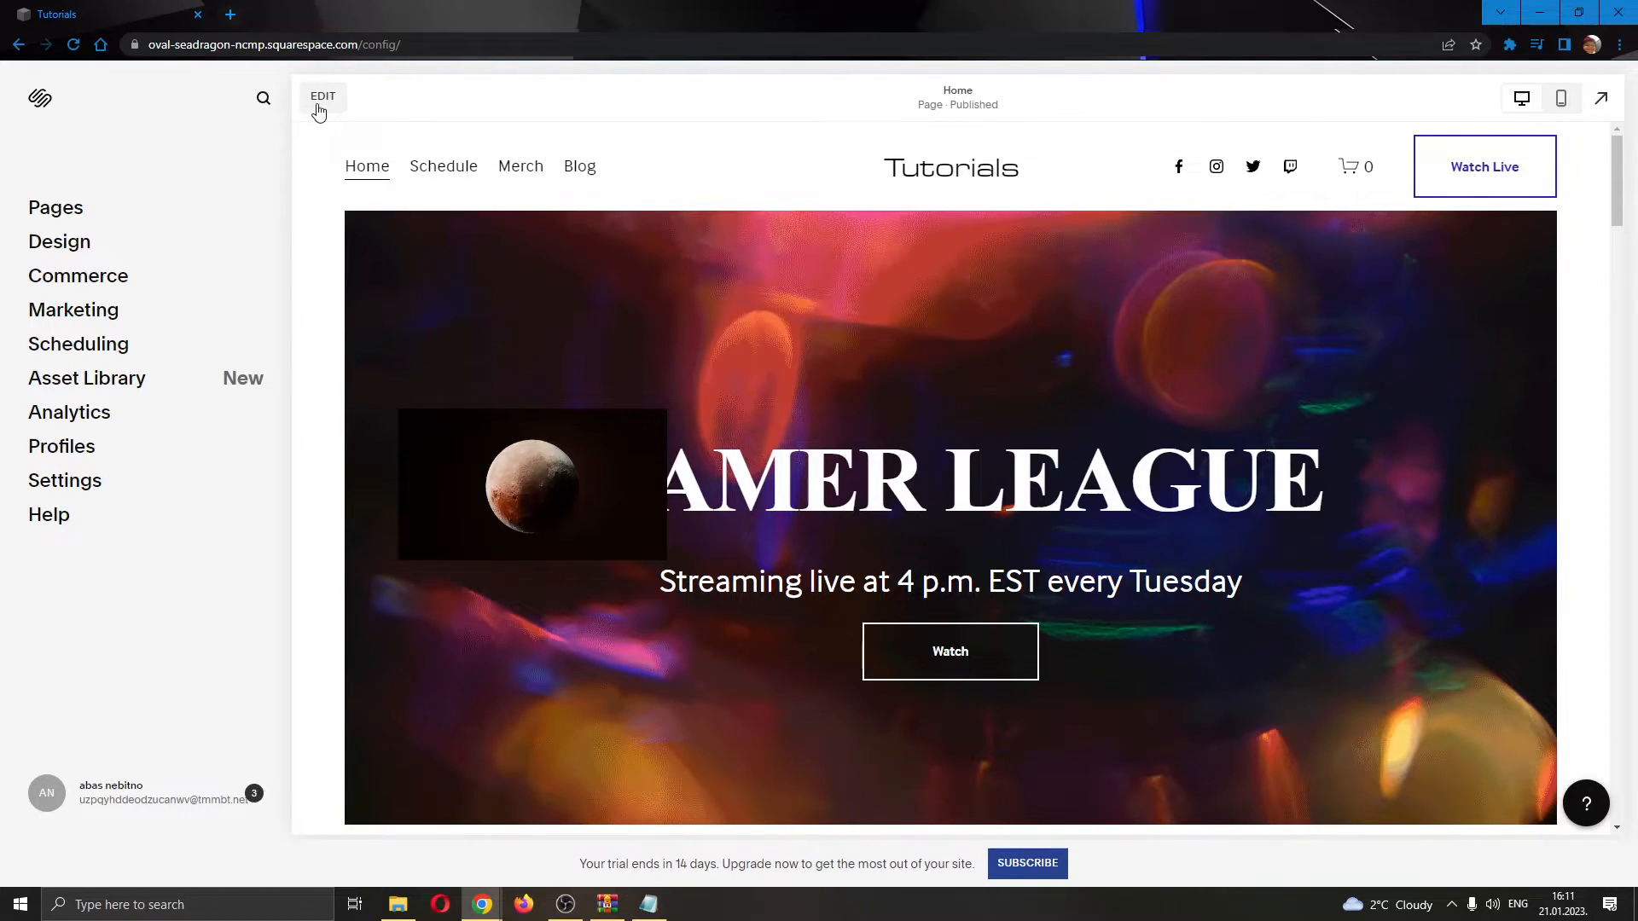
{"action": "left_click", "coordinate": [323, 95]}
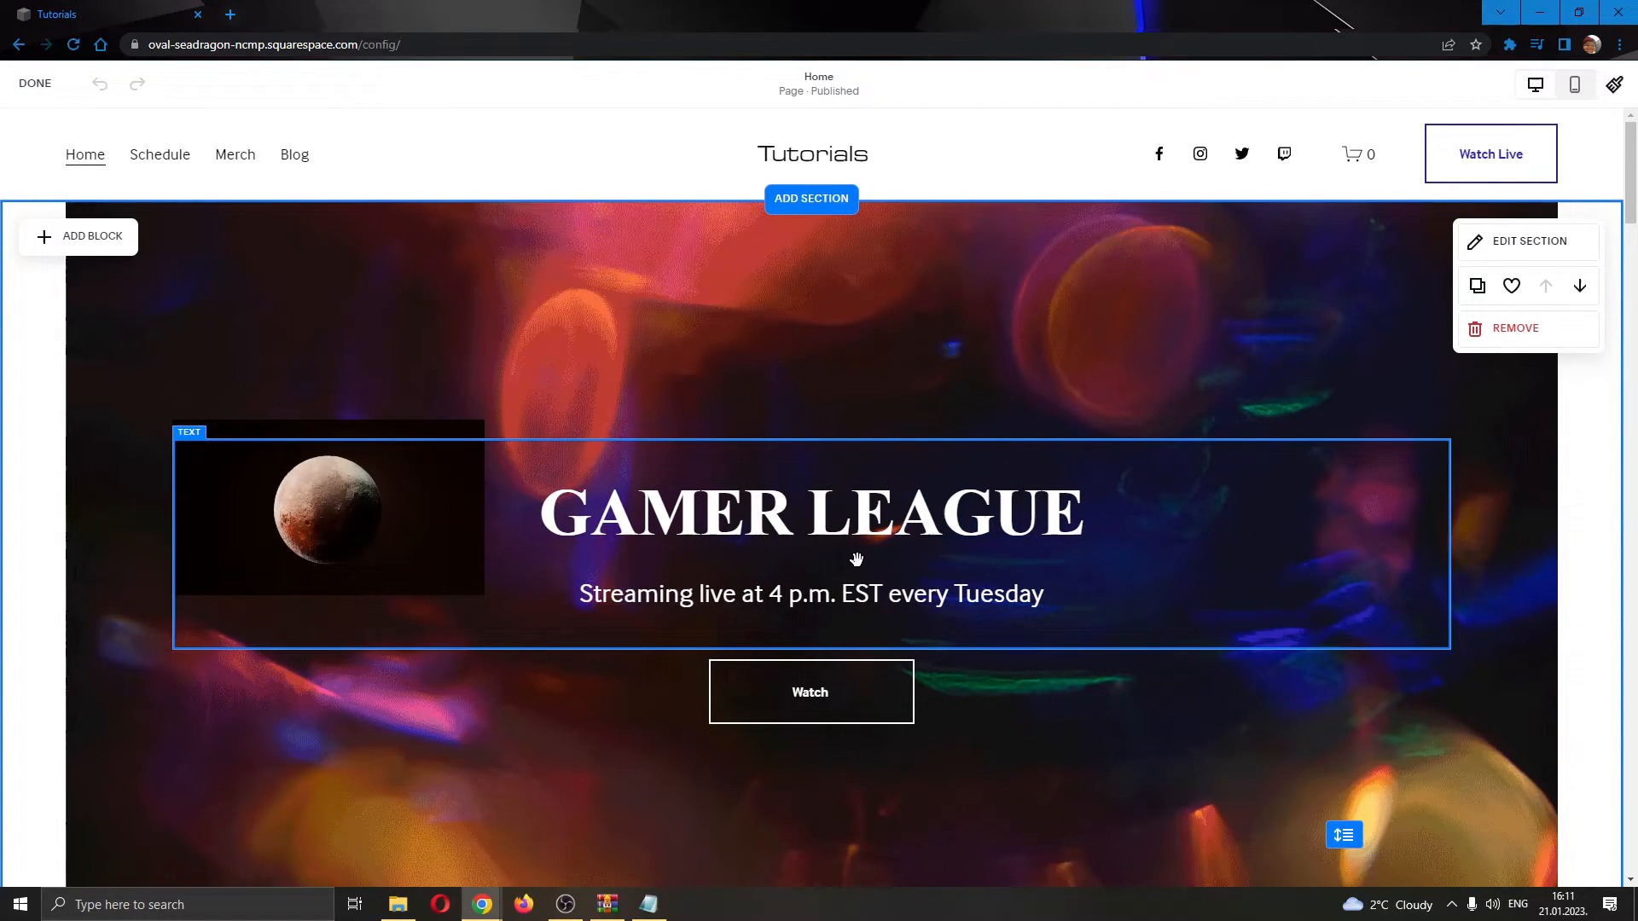
Move the moon image under the GAMER LEAGUE headline, finish with Done and Save.
{"action": "left_click", "coordinate": [328, 505]}
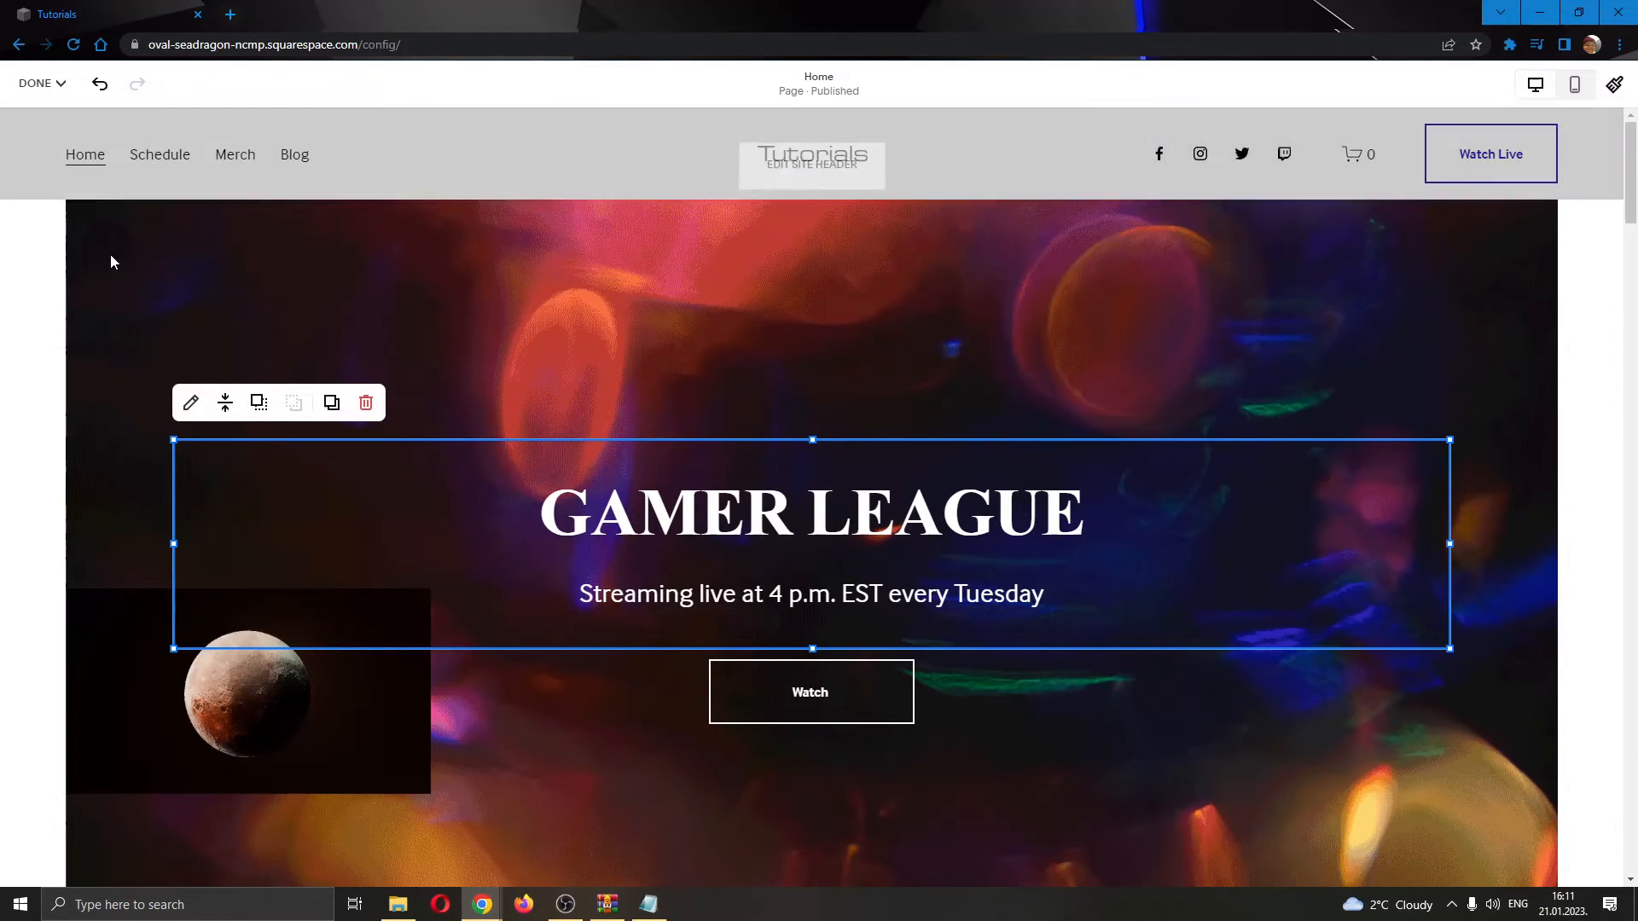
{"action": "left_click", "coordinate": [240, 272]}
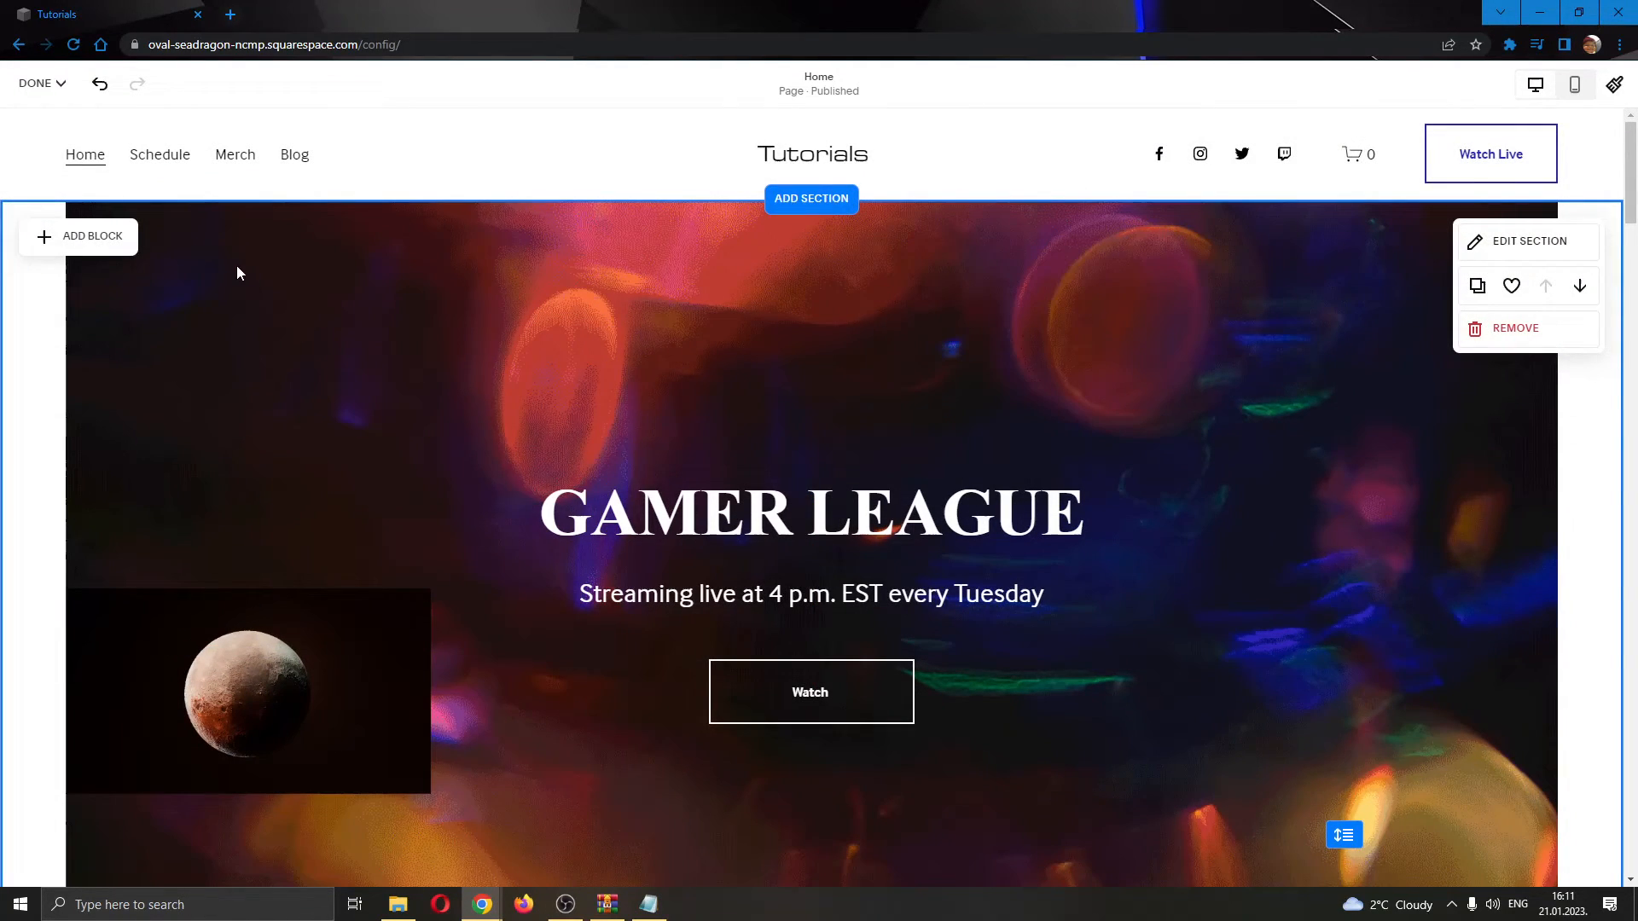
{"action": "mouse_move", "coordinate": [285, 263]}
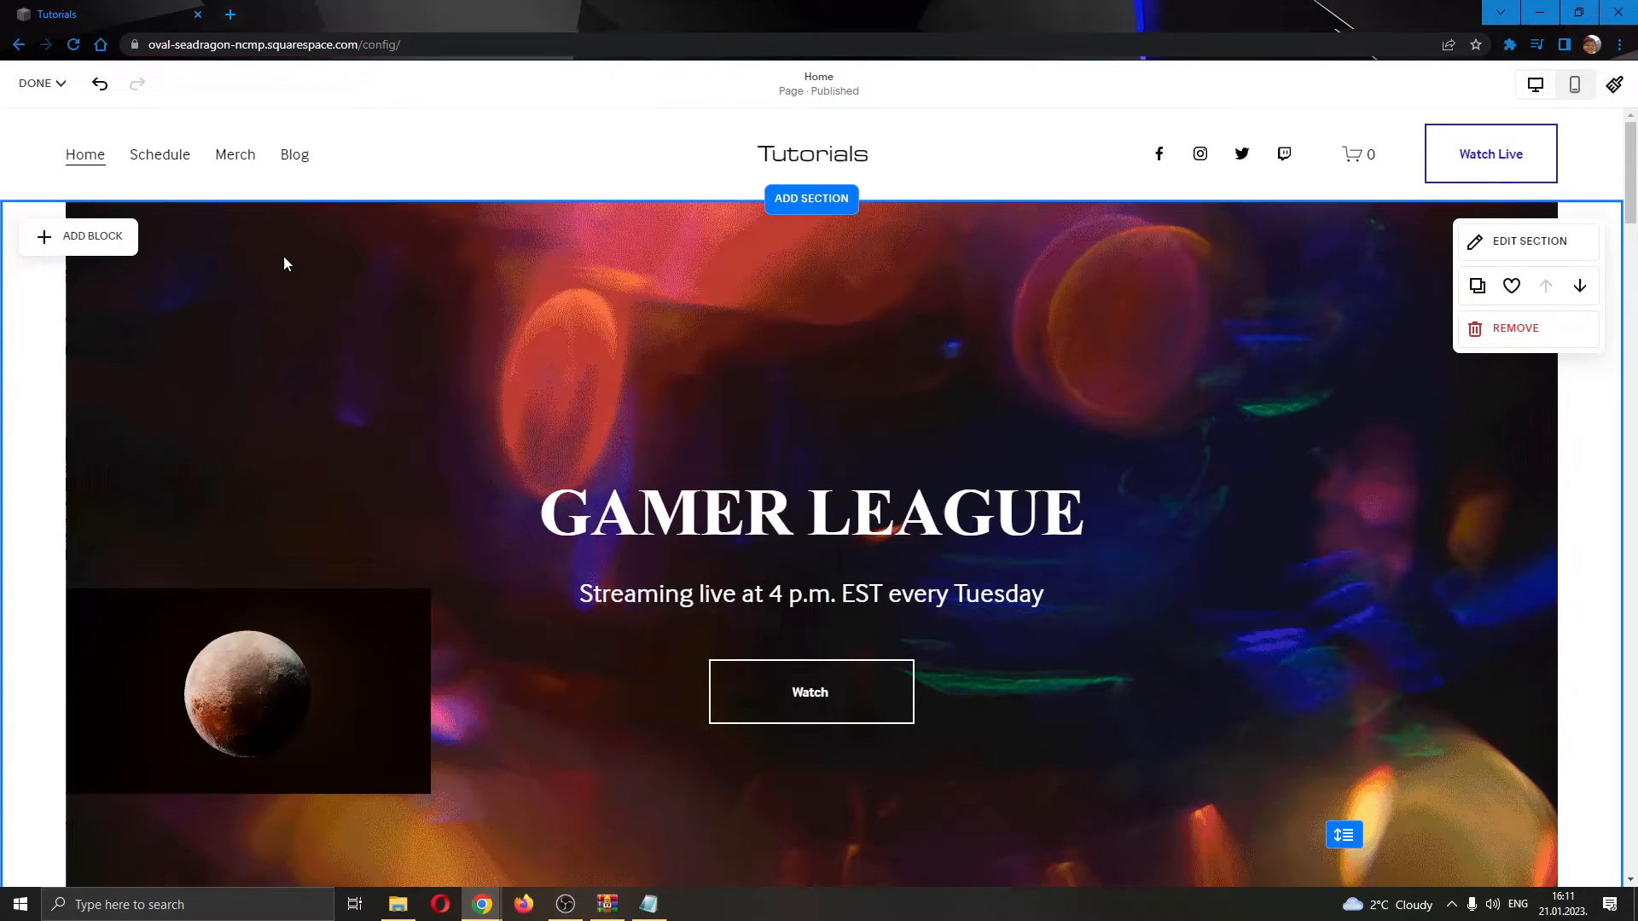
{"action": "left_click", "coordinate": [36, 83]}
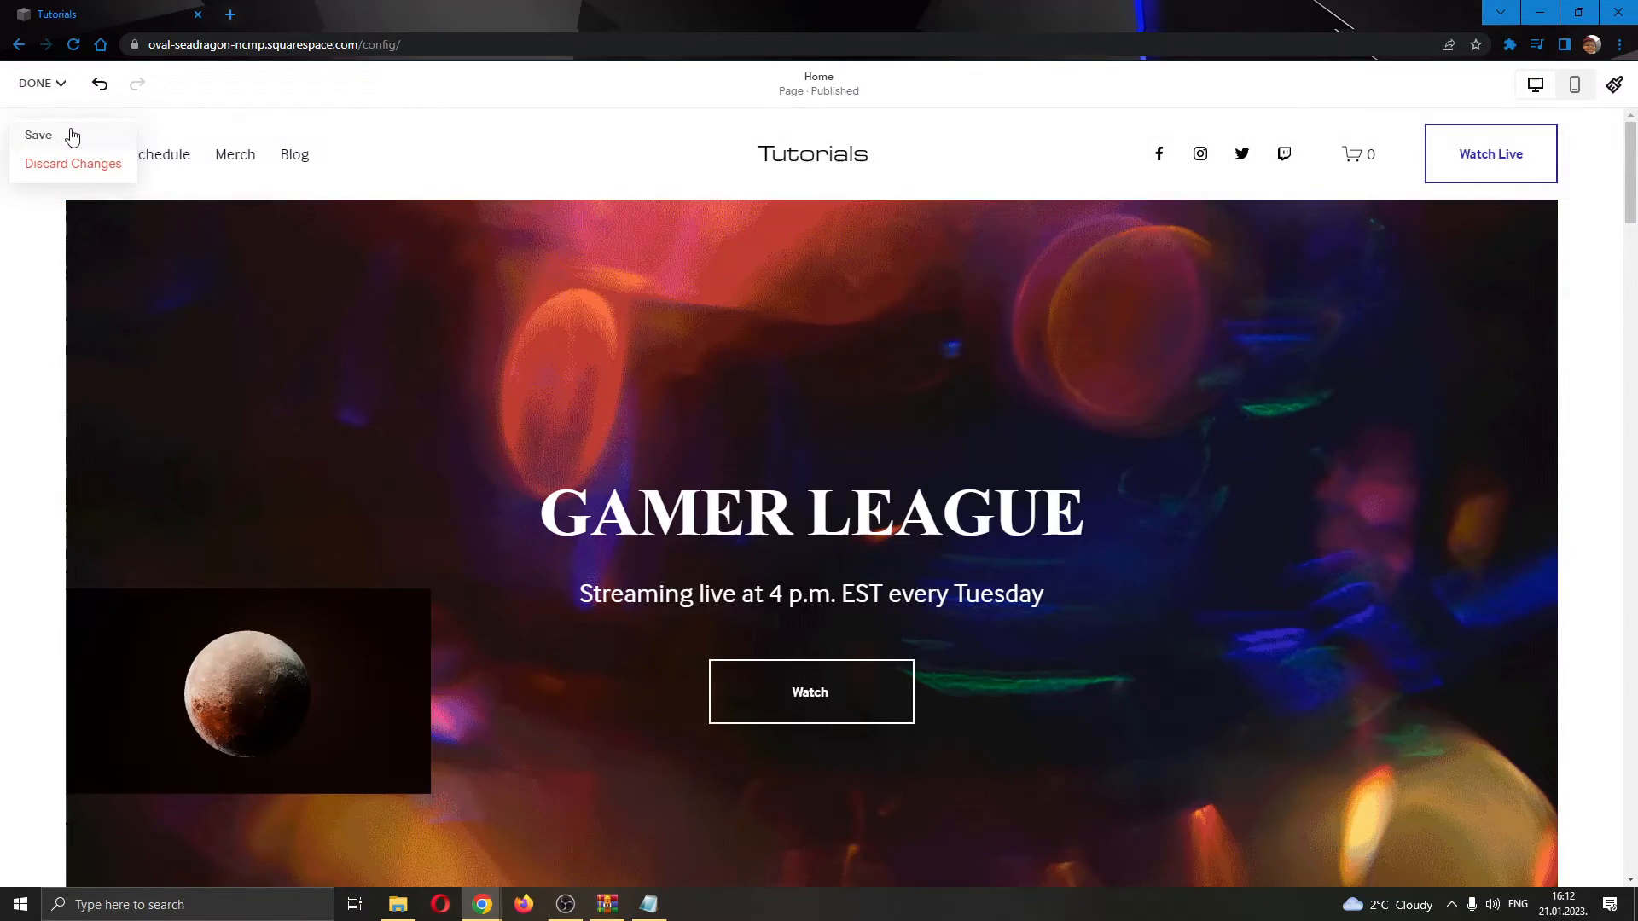
{"action": "left_click", "coordinate": [72, 164]}
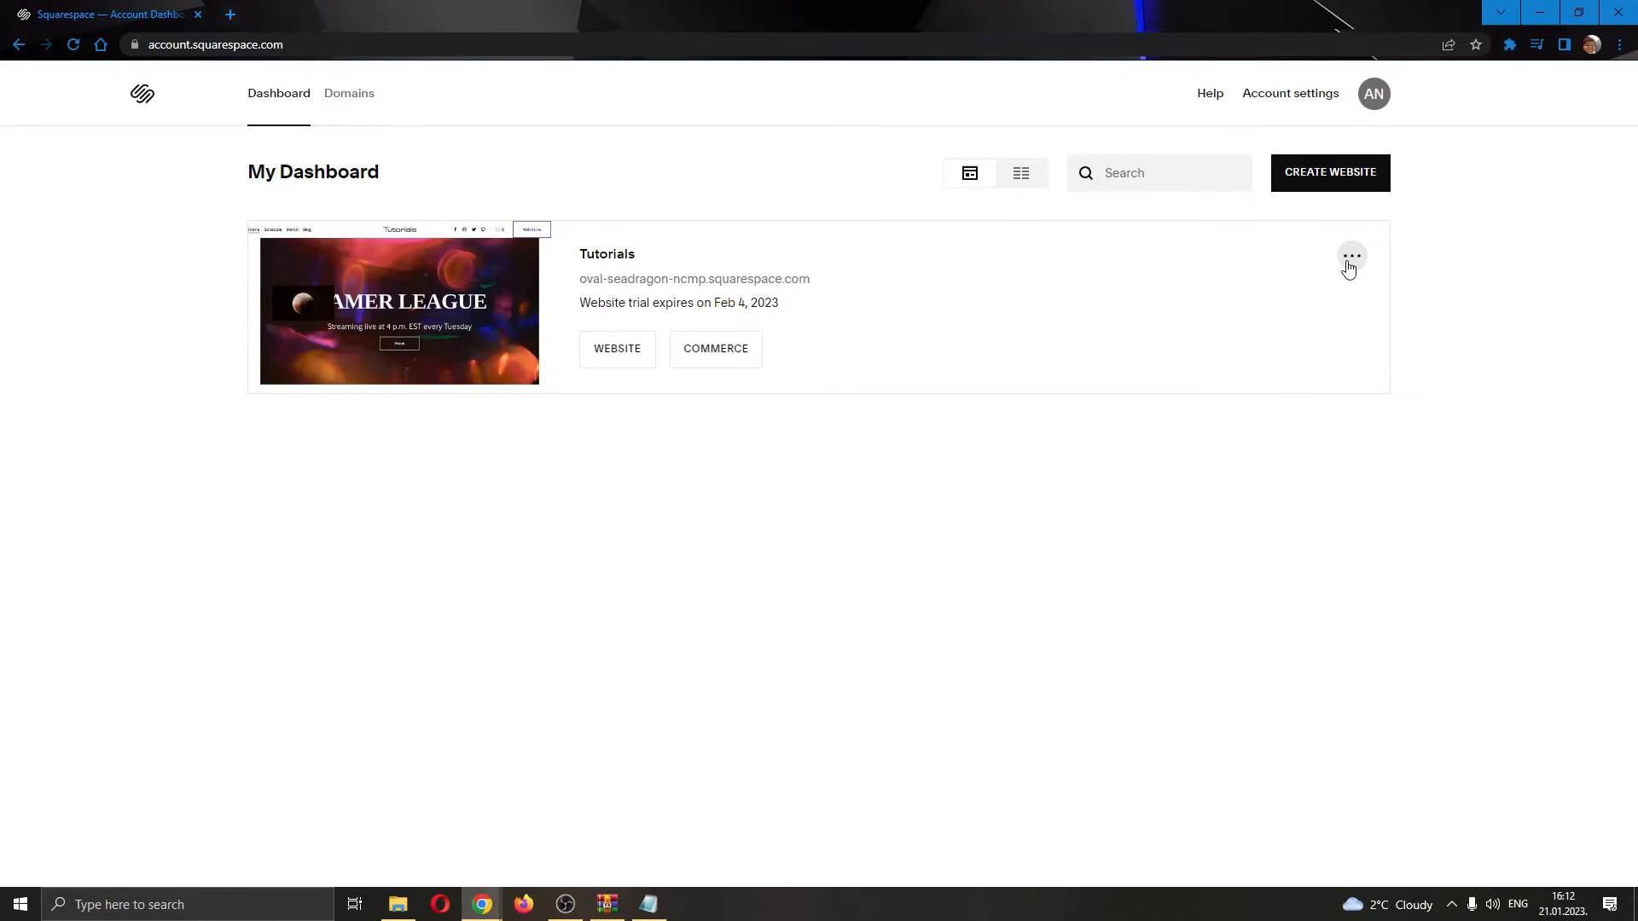
From the Tutorials card's ⋯ menu, choose Settings to reach the site's Settings panel.
{"action": "left_click", "coordinate": [1351, 256]}
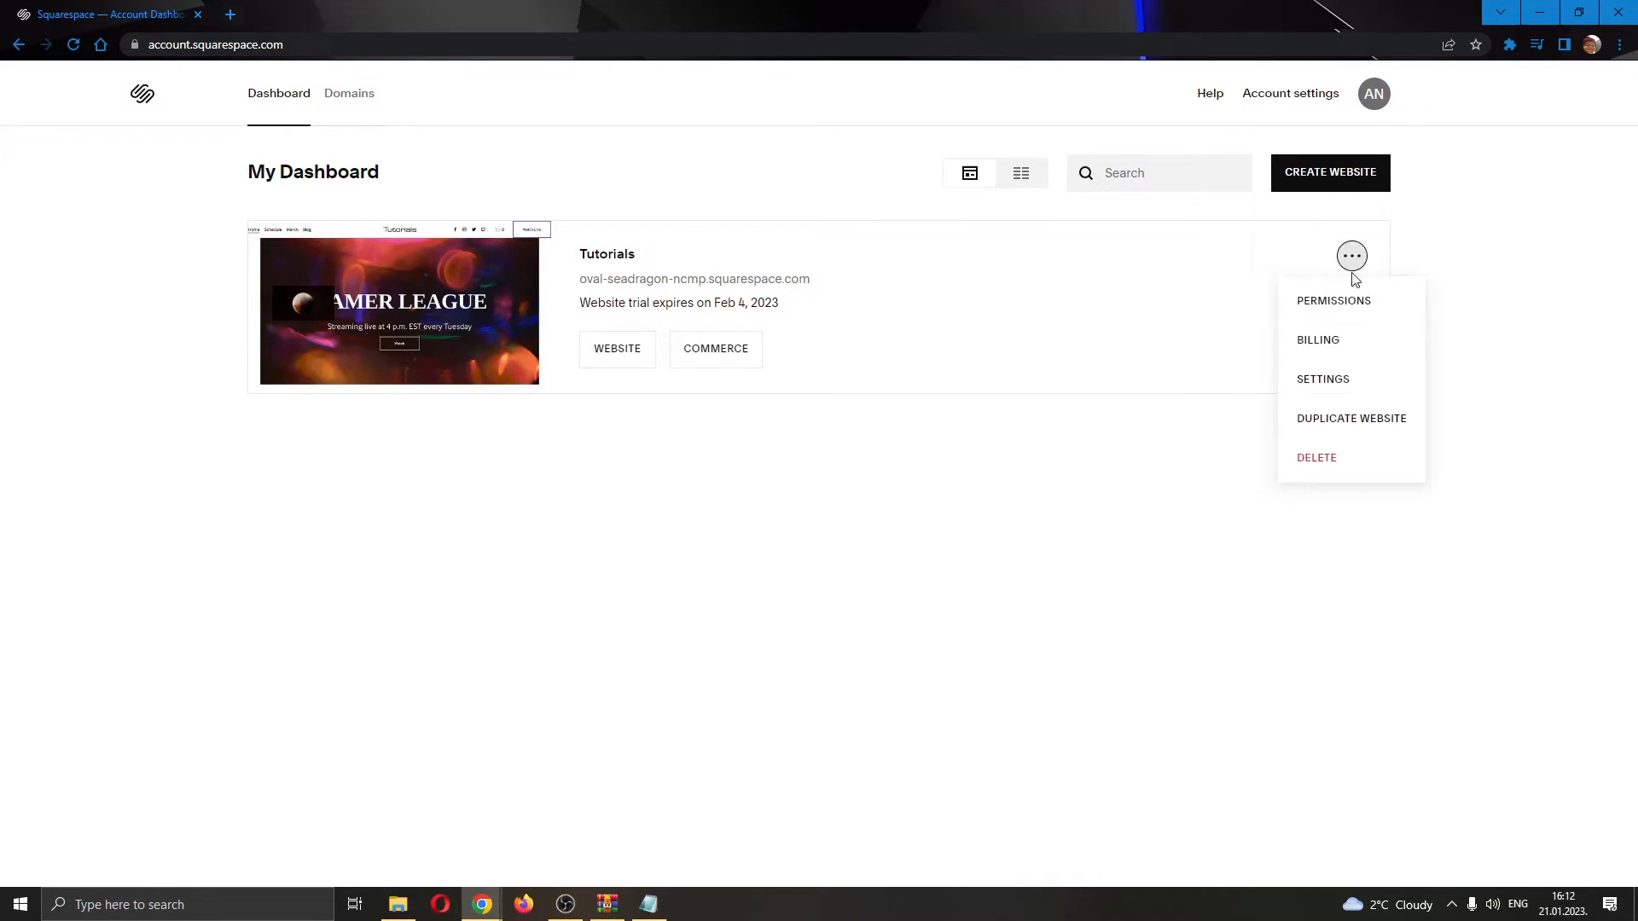
{"action": "left_click", "coordinate": [1323, 379]}
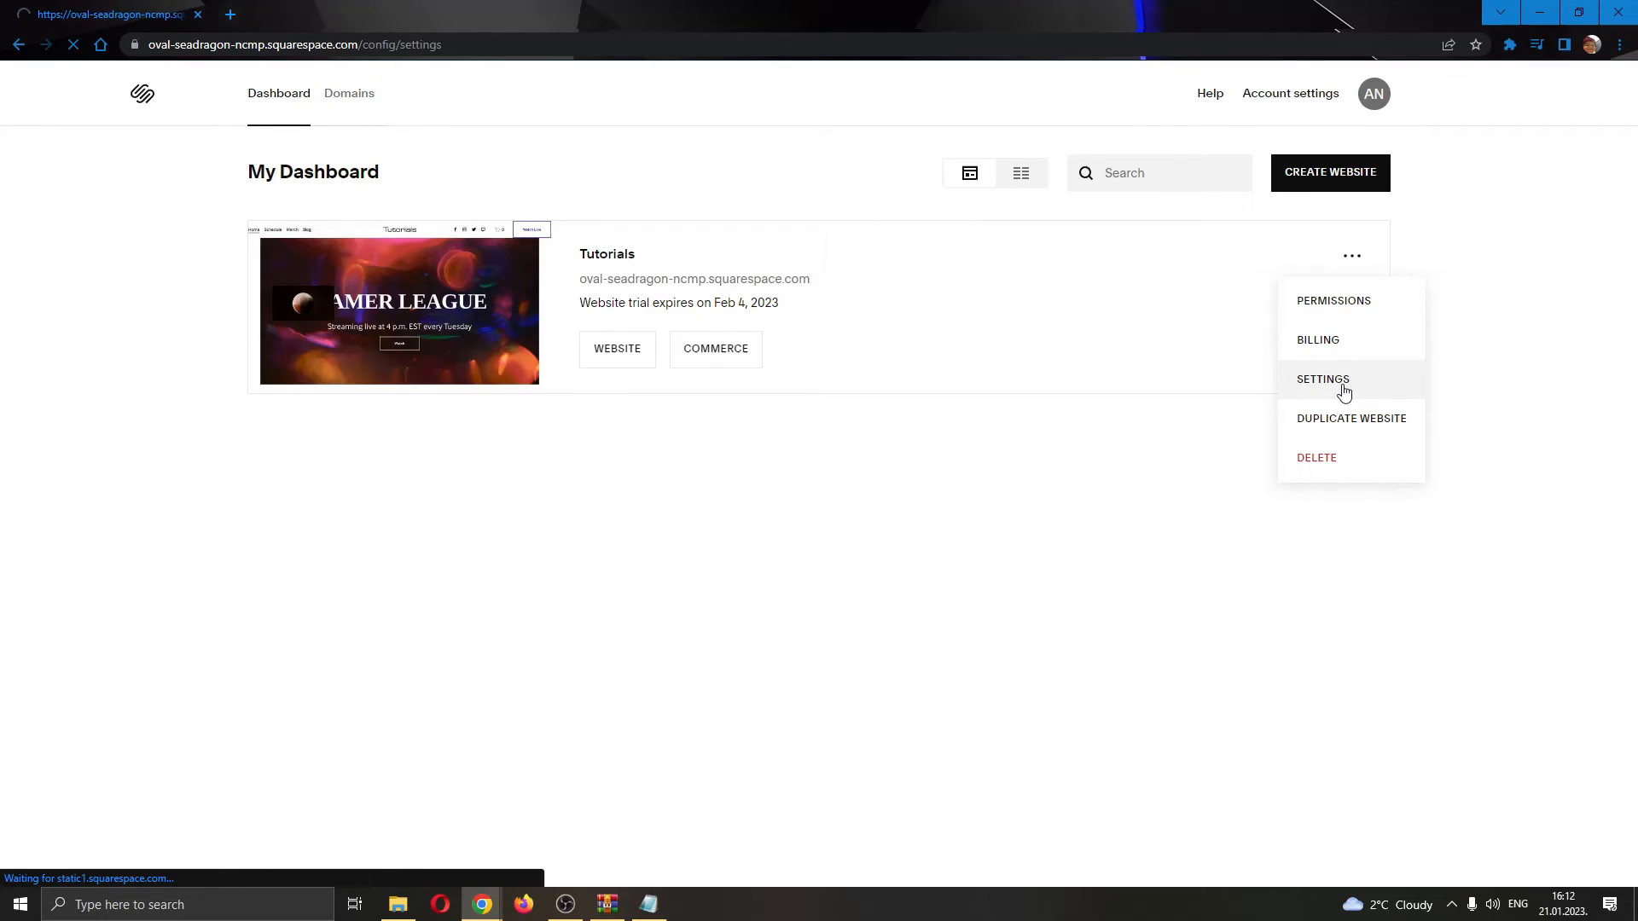
{"action": "left_click", "coordinate": [1322, 378]}
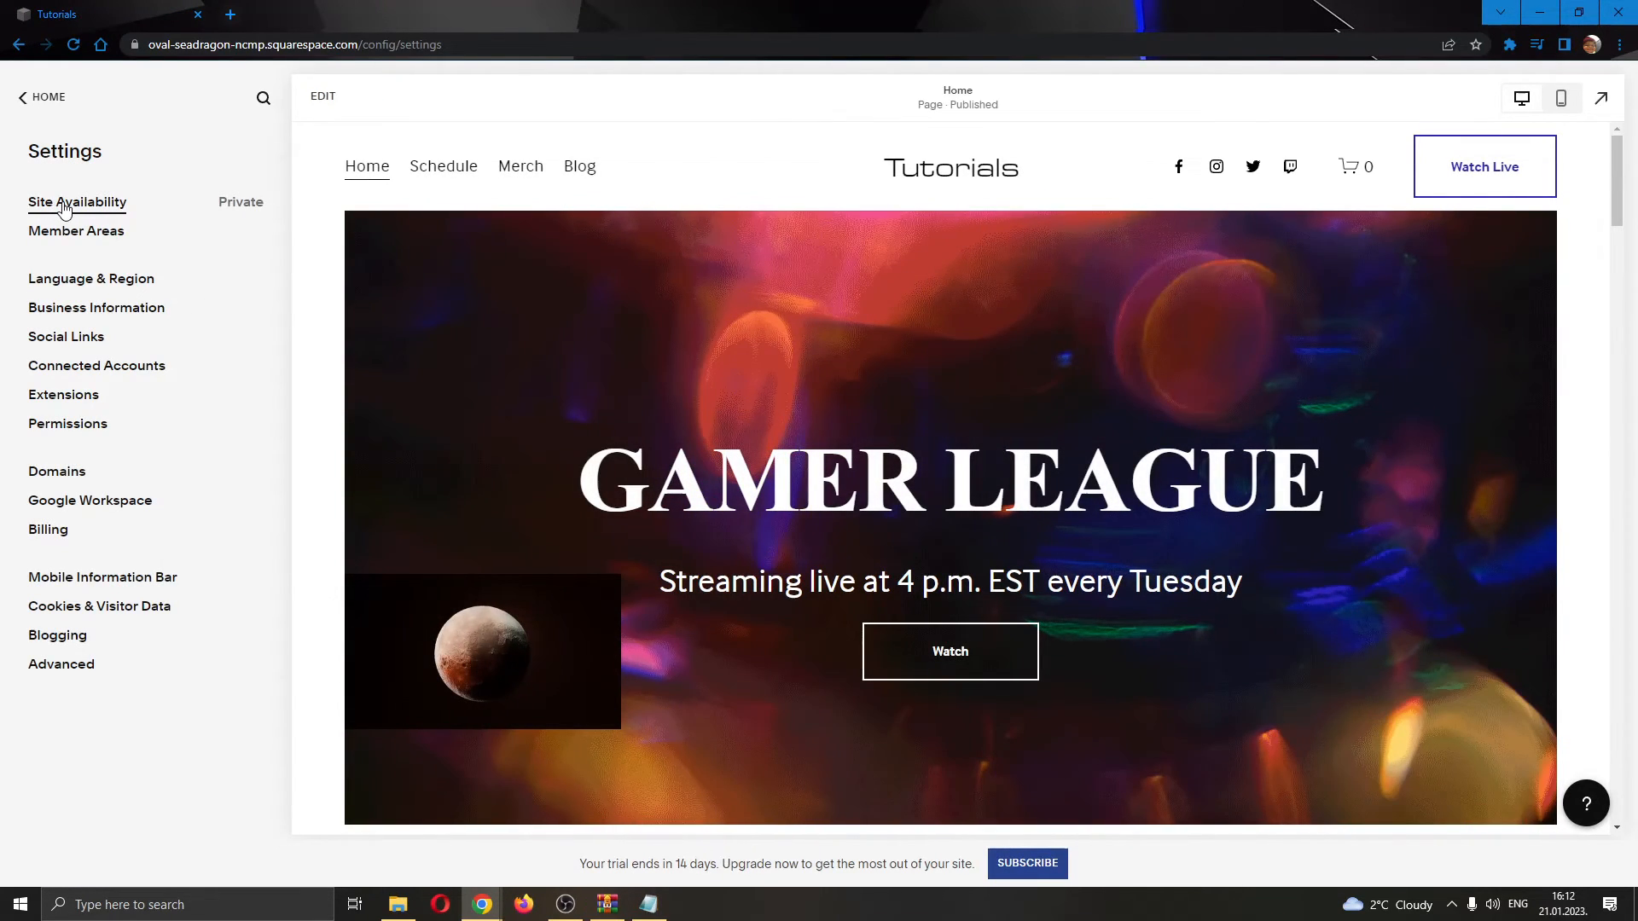
Show the Site Availability page, where the Tutorials site is listed as Private.
{"action": "left_click", "coordinate": [77, 201]}
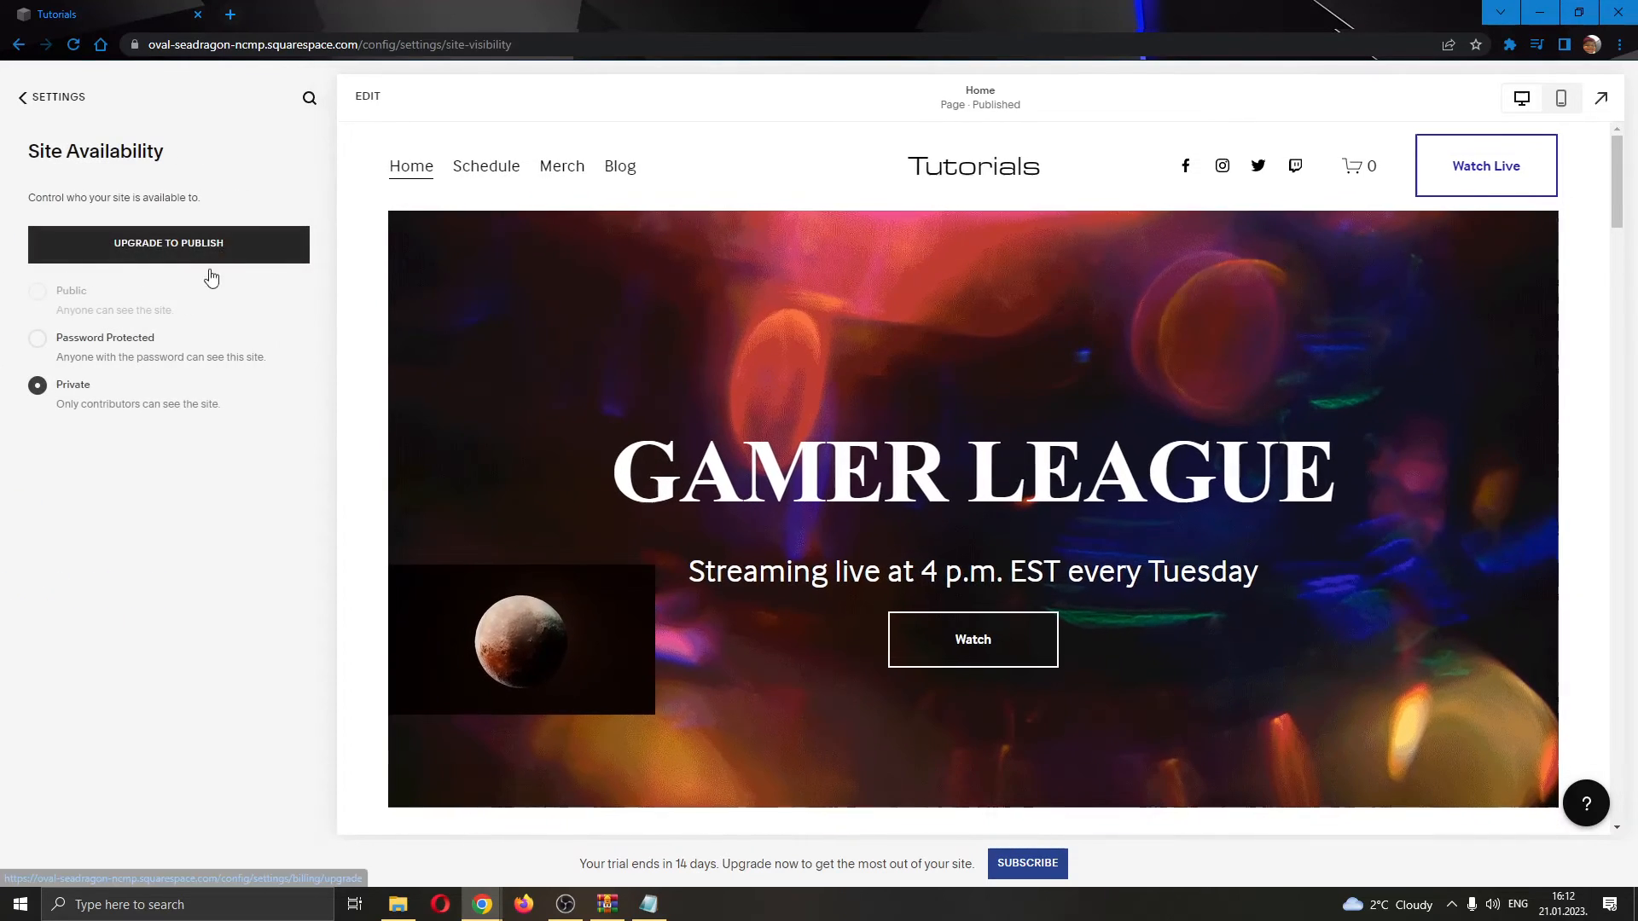
{"action": "mouse_move", "coordinate": [78, 346]}
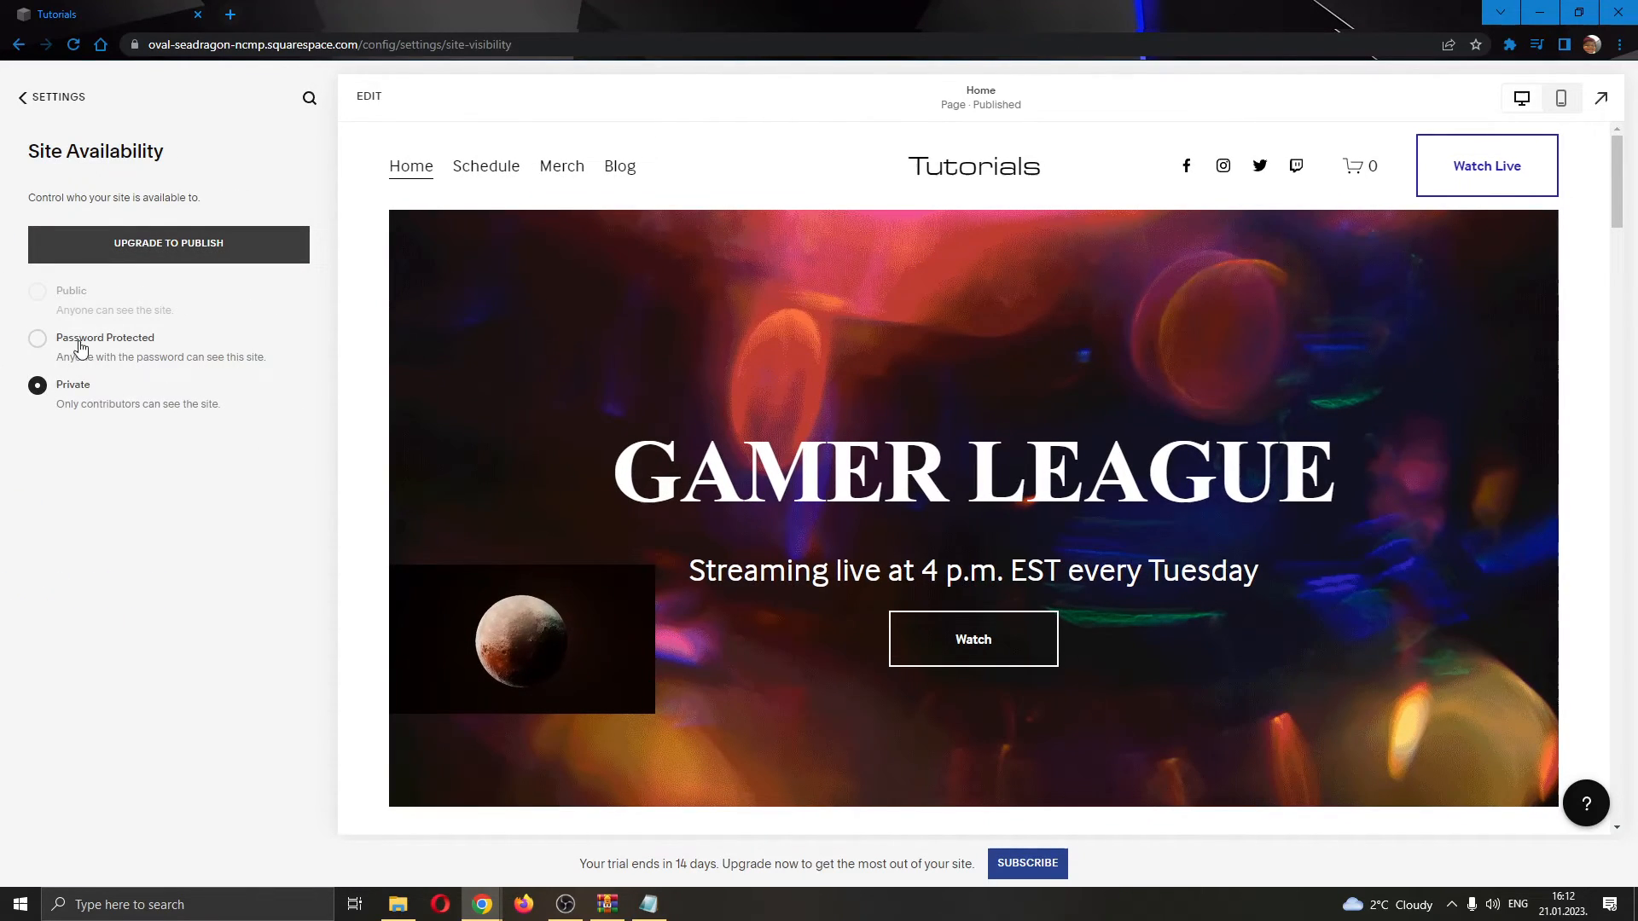
{"action": "mouse_move", "coordinate": [285, 184]}
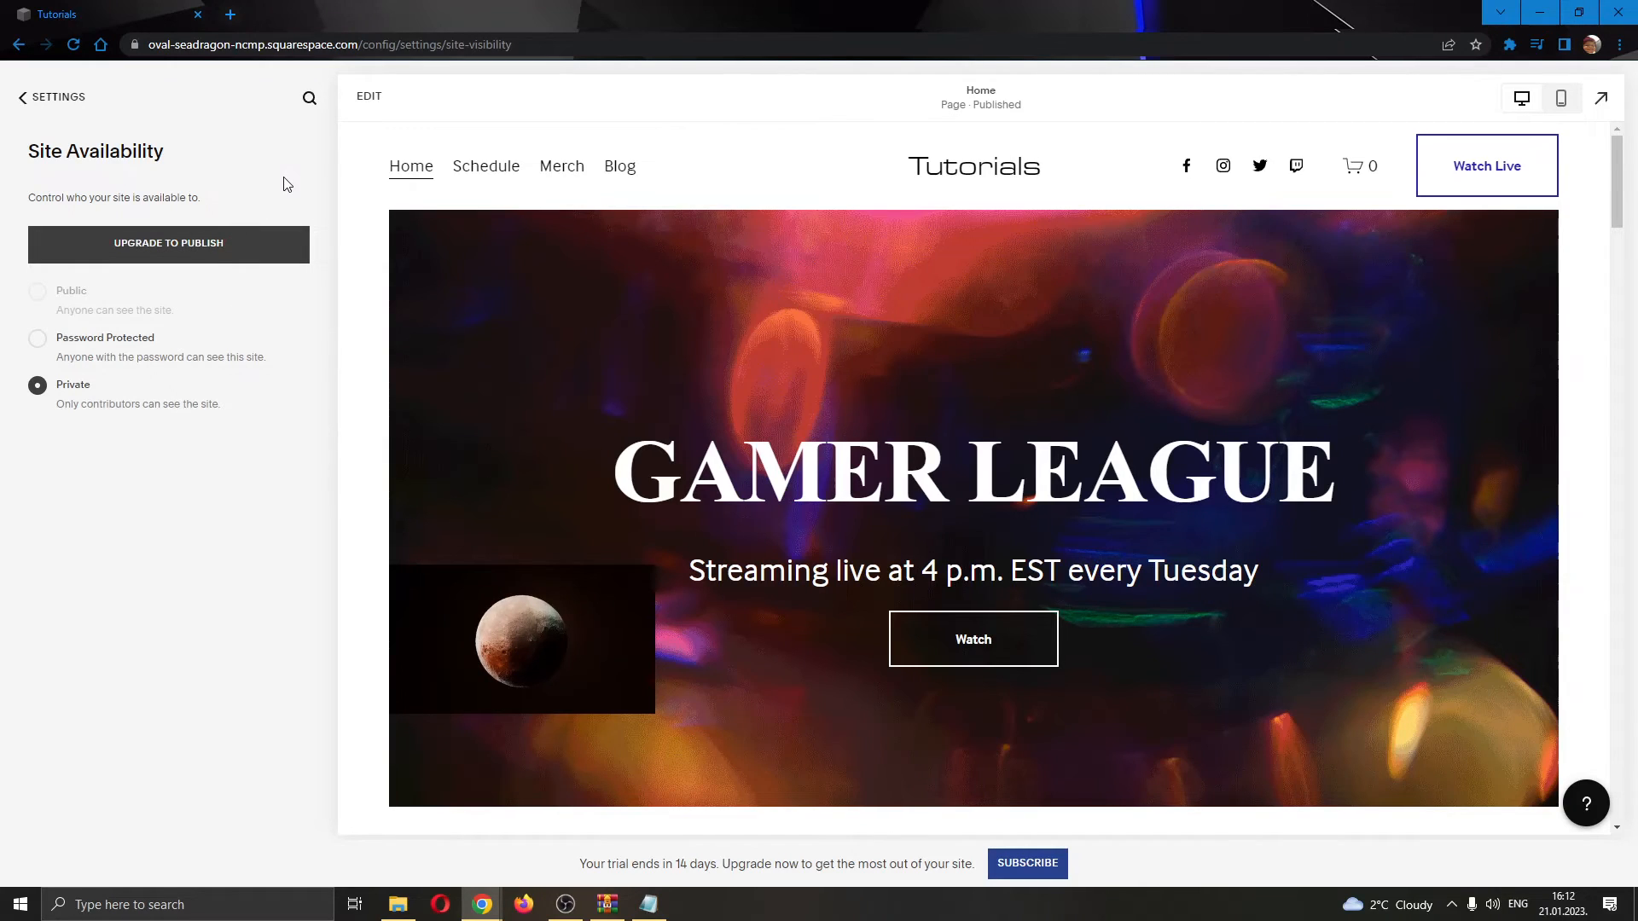
{"action": "mouse_move", "coordinate": [251, 87]}
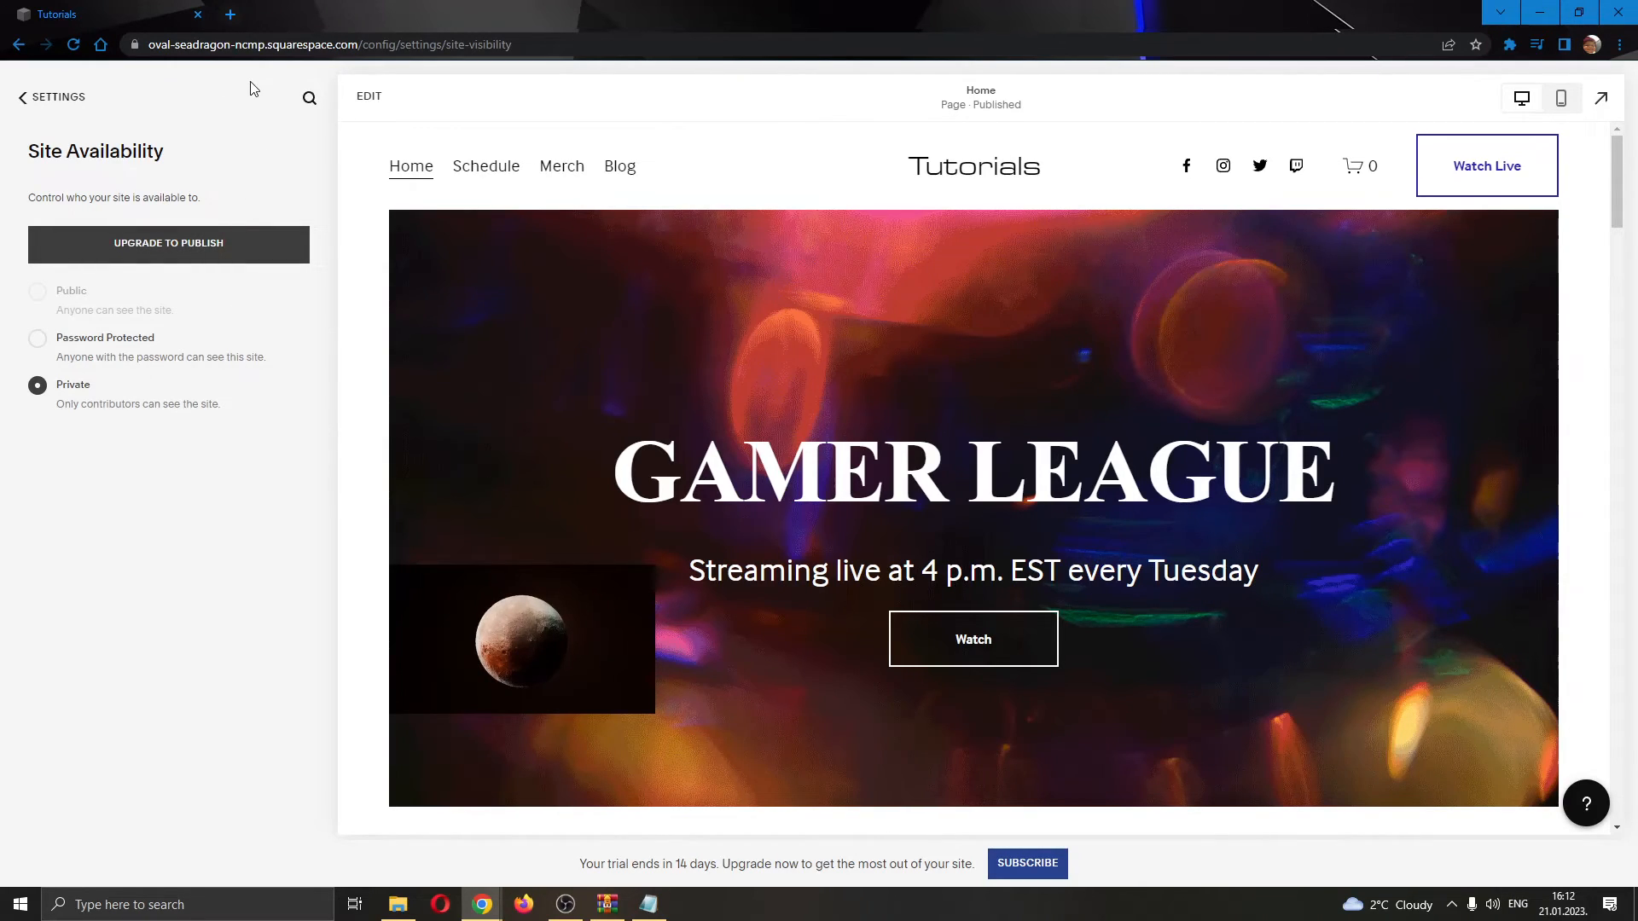